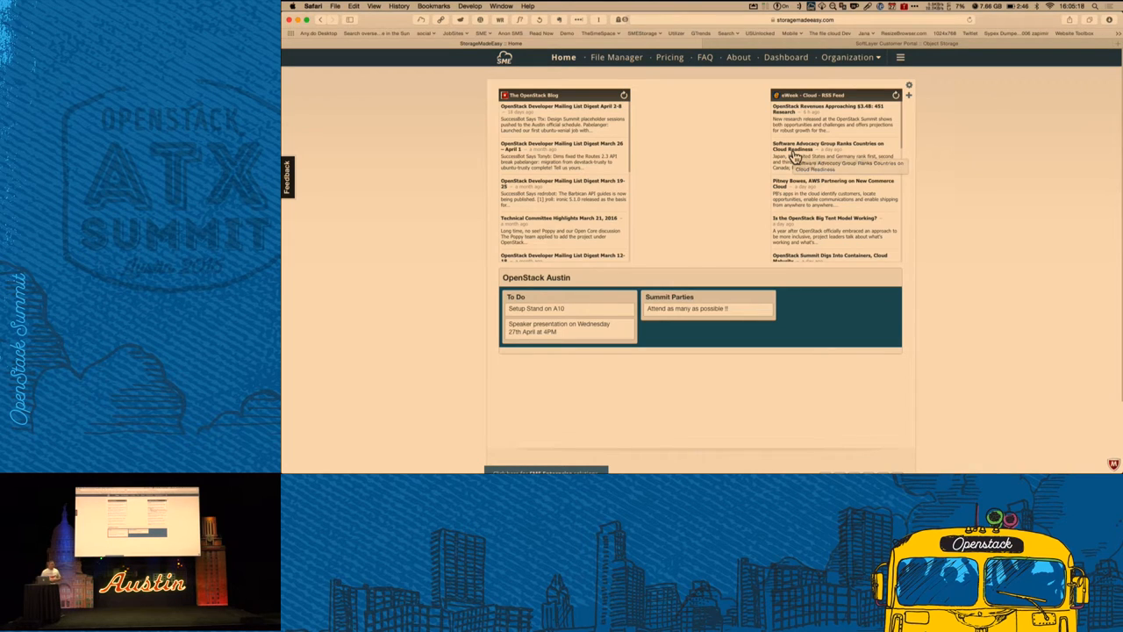
{"action": "mouse_move", "coordinate": [933, 99]}
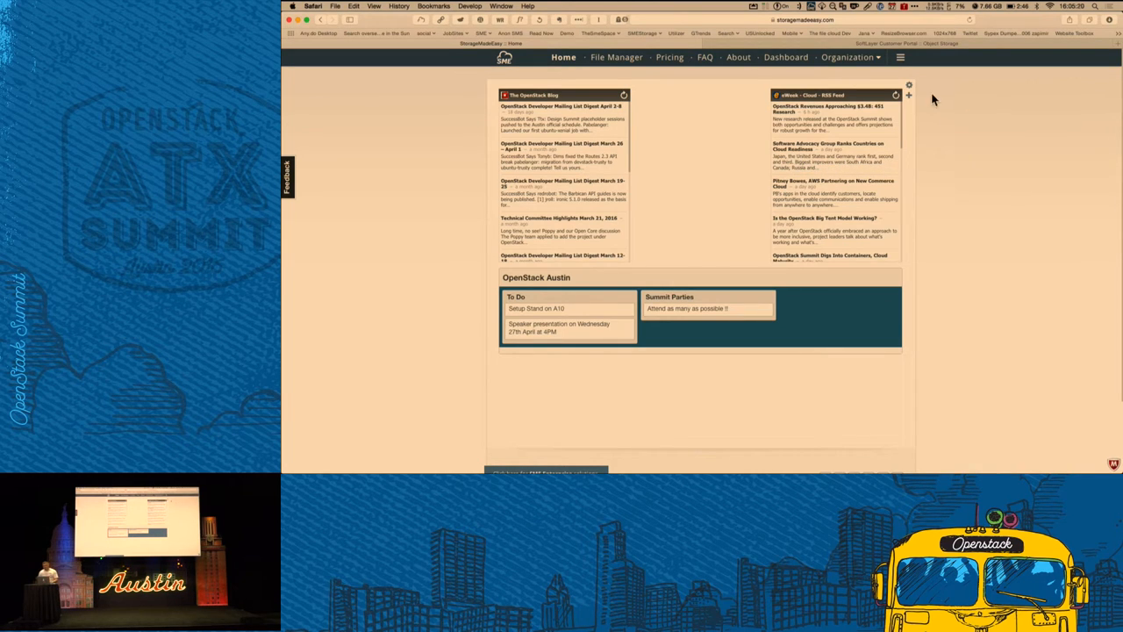
{"action": "mouse_move", "coordinate": [913, 92]}
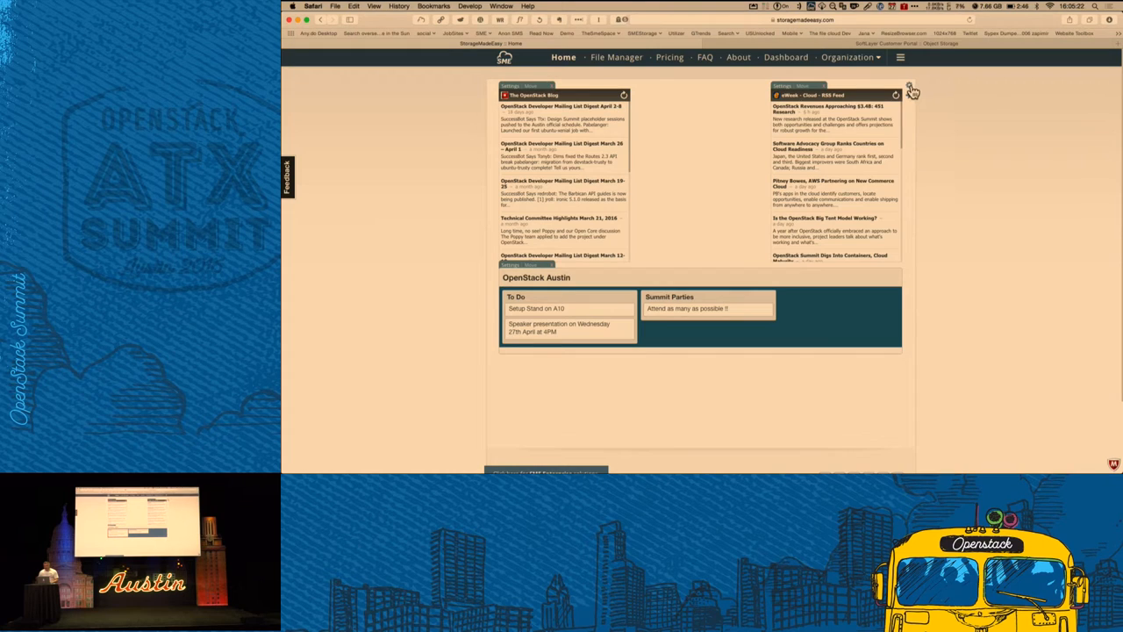
Check the widget options, then start a new provider on My Dashboard with SoftLayer selected.
{"action": "left_click", "coordinate": [895, 95]}
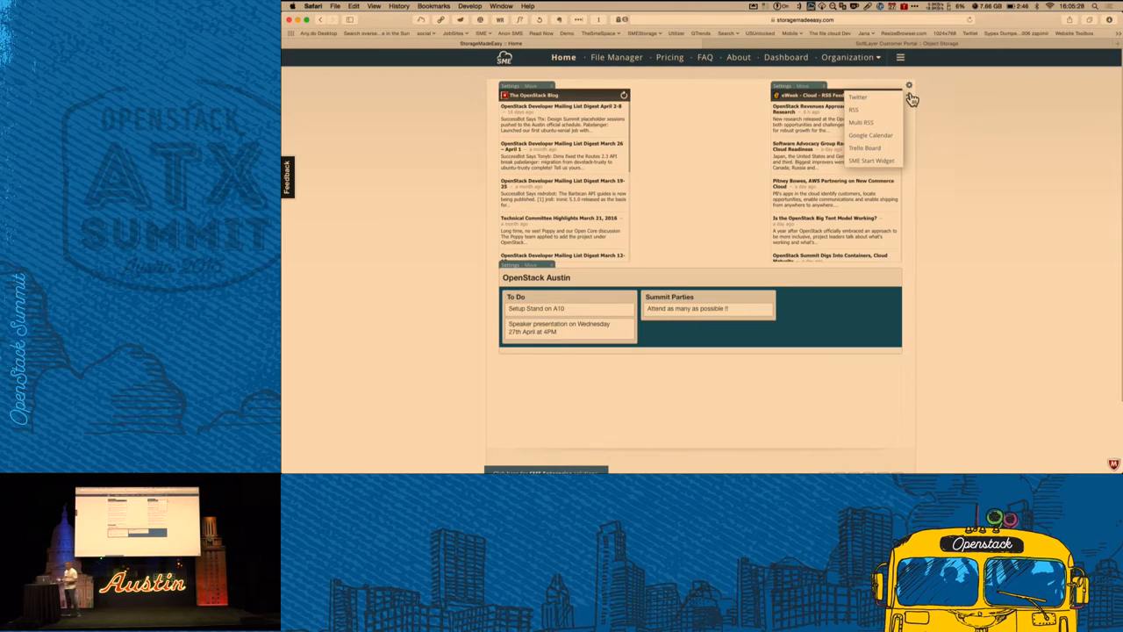
{"action": "mouse_move", "coordinate": [709, 140]}
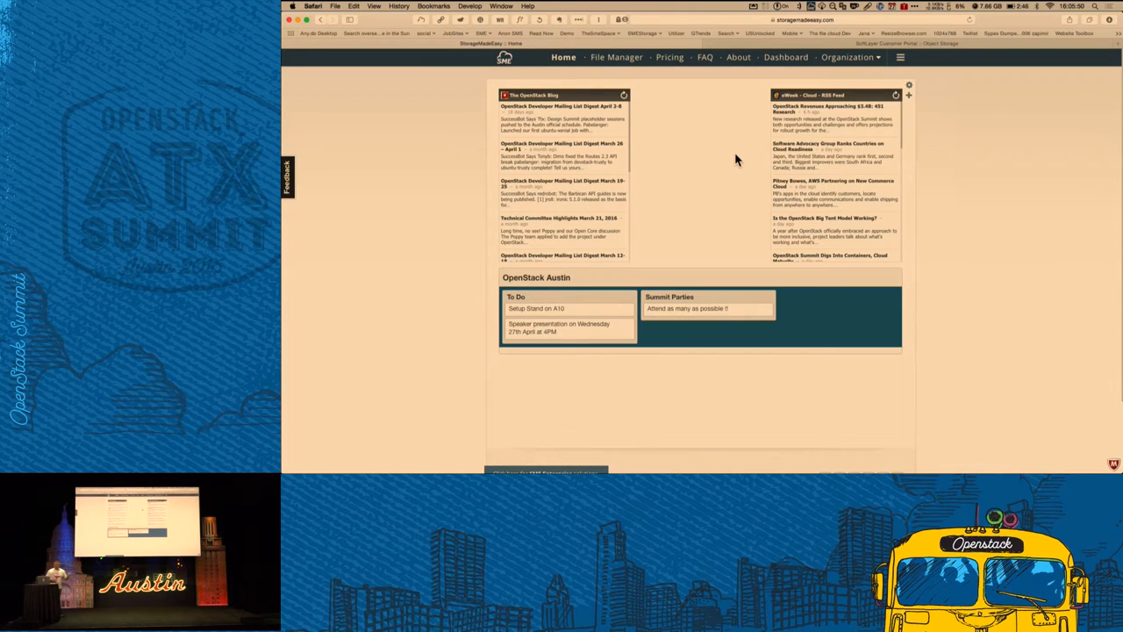
{"action": "mouse_move", "coordinate": [625, 72]}
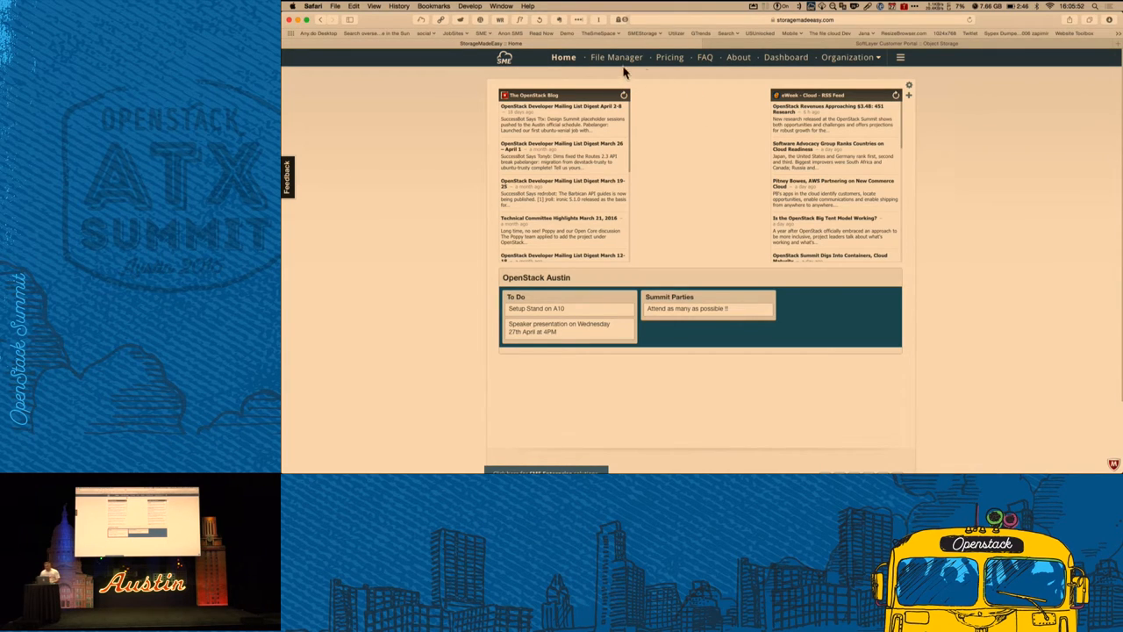
{"action": "left_click", "coordinate": [786, 57]}
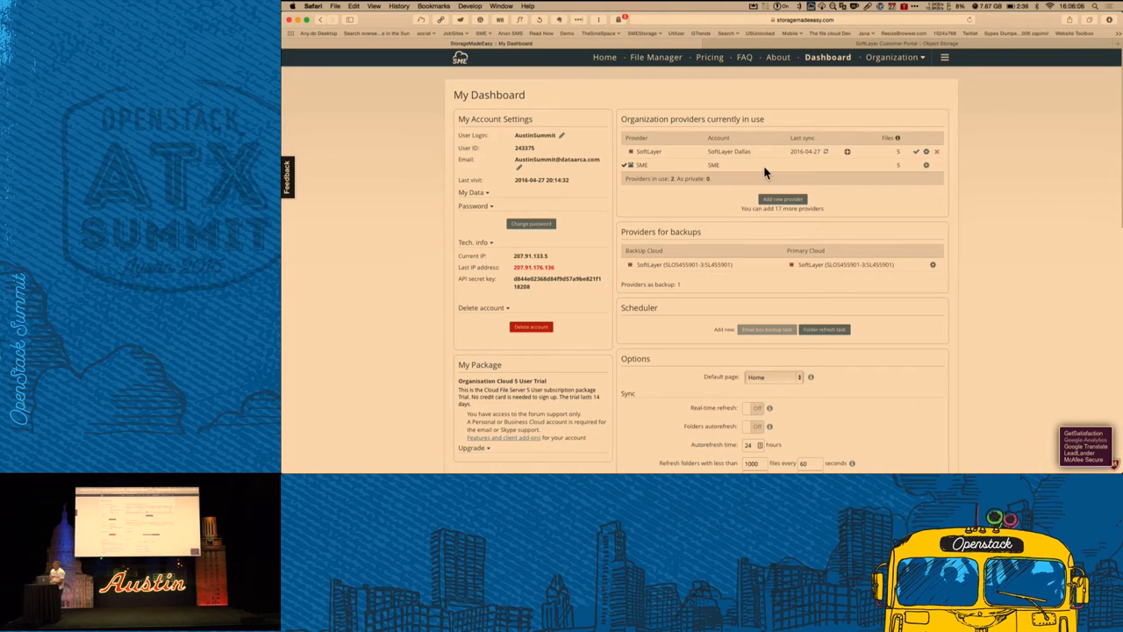
{"action": "left_click", "coordinate": [782, 198]}
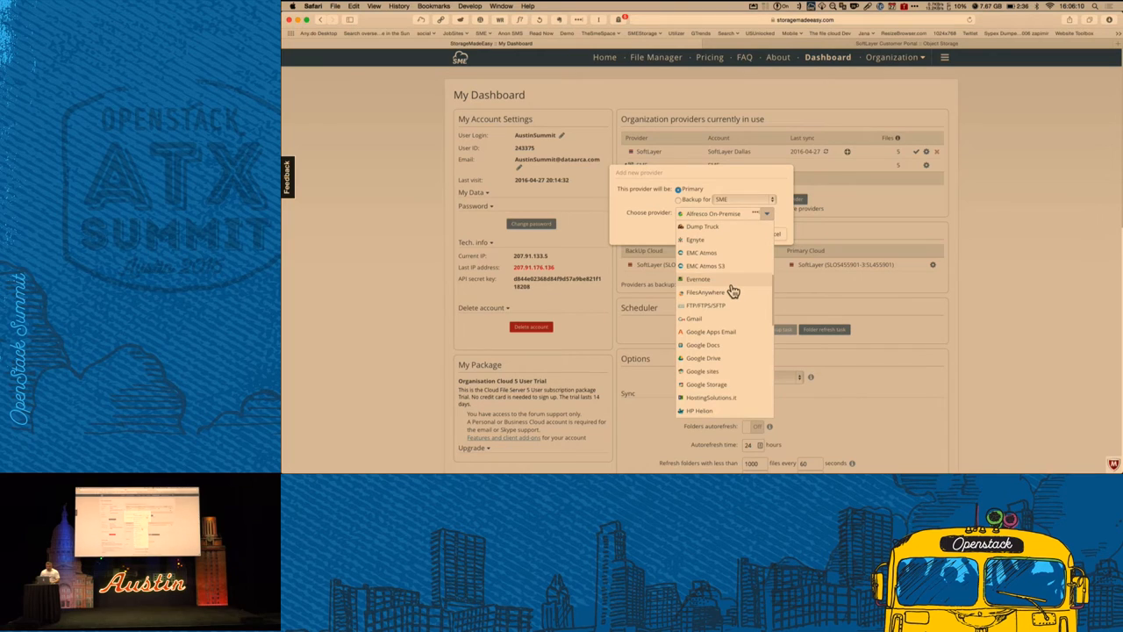
{"action": "scroll", "scroll_direction": "down", "scroll_amount": 3}
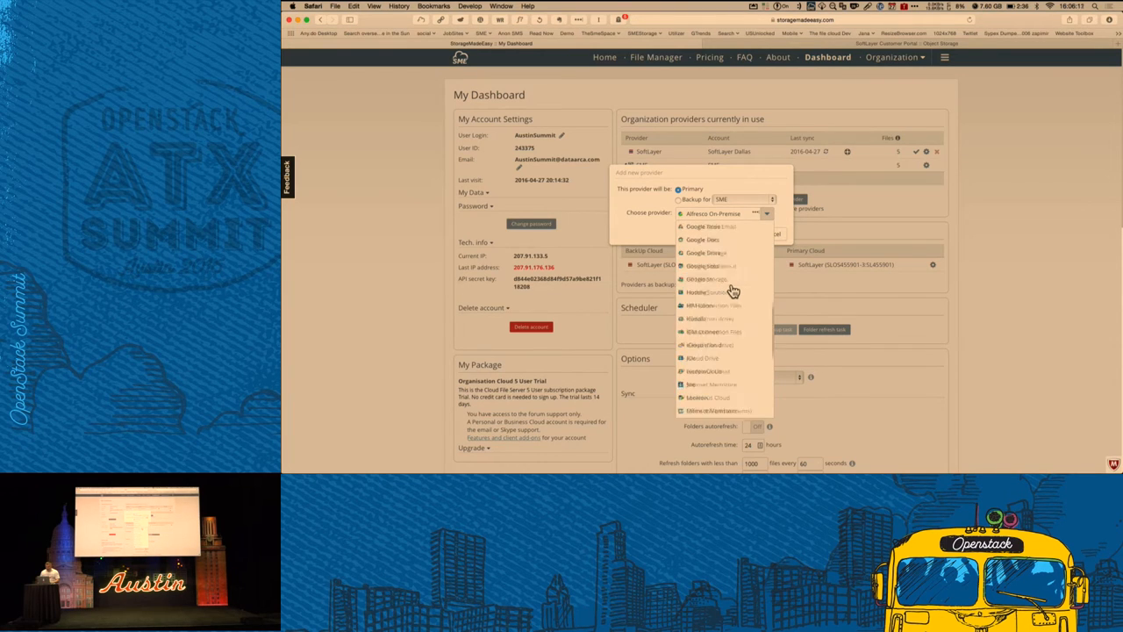
{"action": "scroll", "scroll_direction": "down", "scroll_amount": 3}
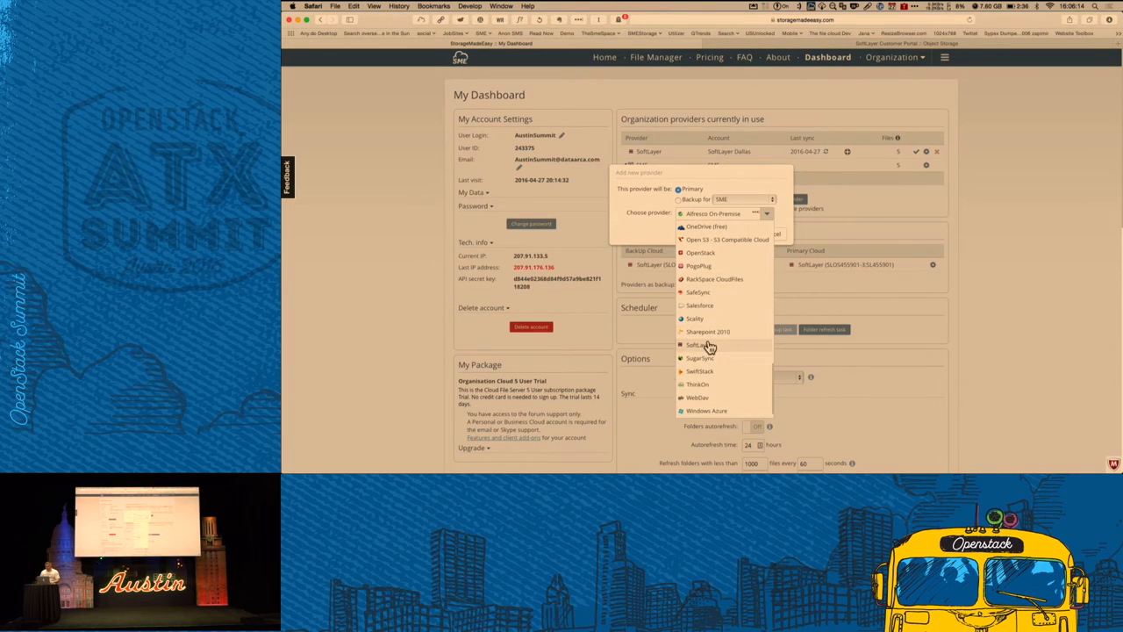
{"action": "left_click", "coordinate": [695, 344]}
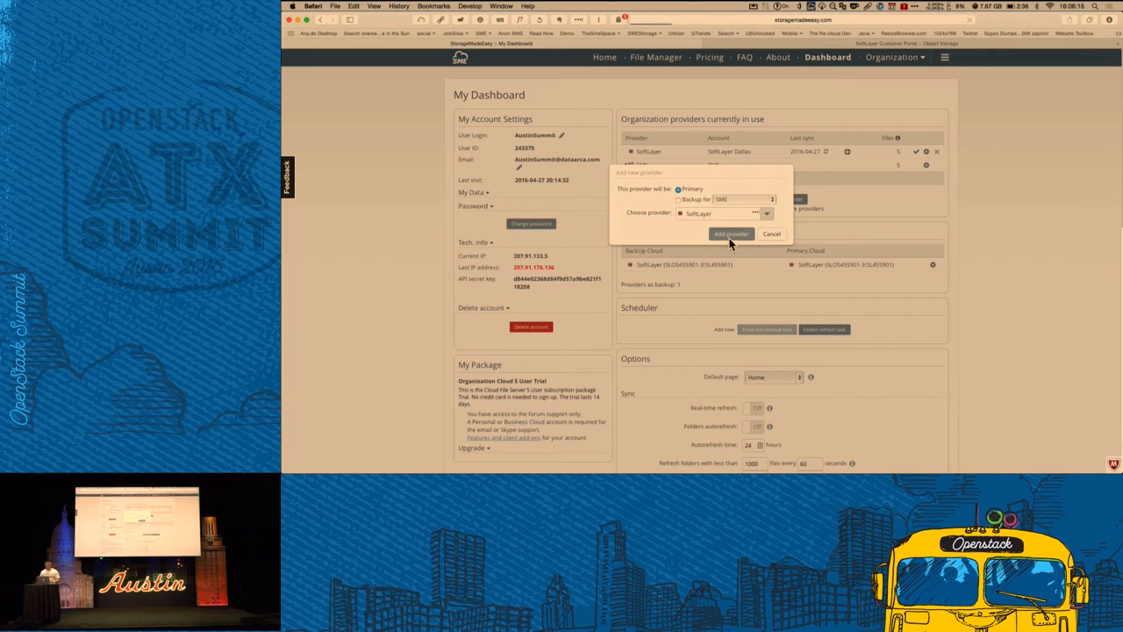
View the SoftLayer account details form, then go back to My Dashboard without submitting.
{"action": "left_click", "coordinate": [731, 234]}
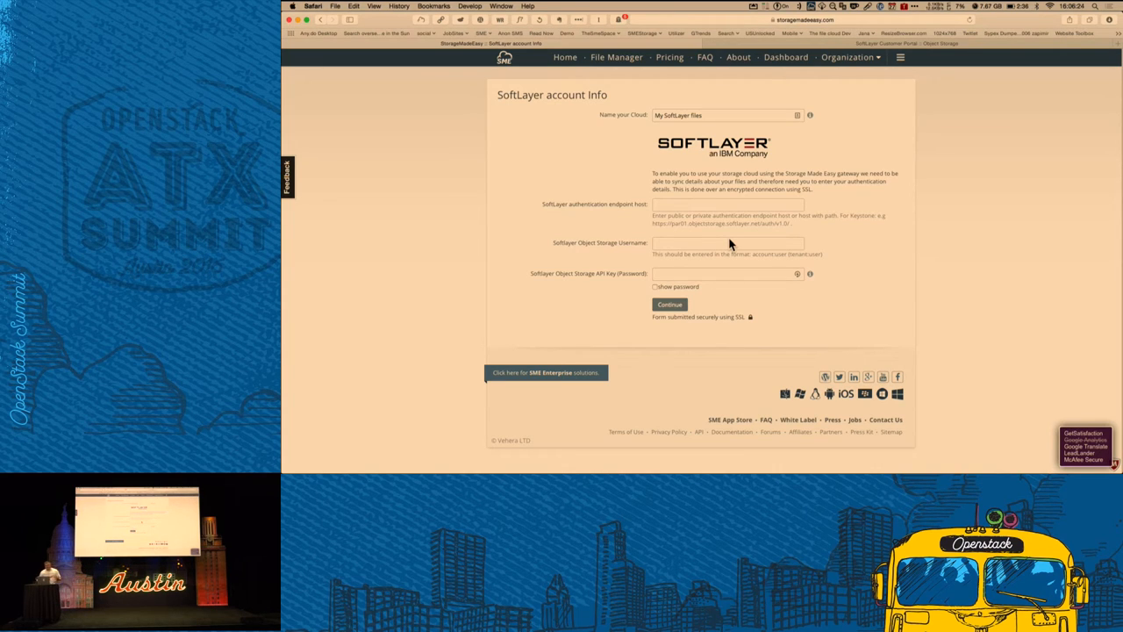
{"action": "mouse_move", "coordinate": [753, 180]}
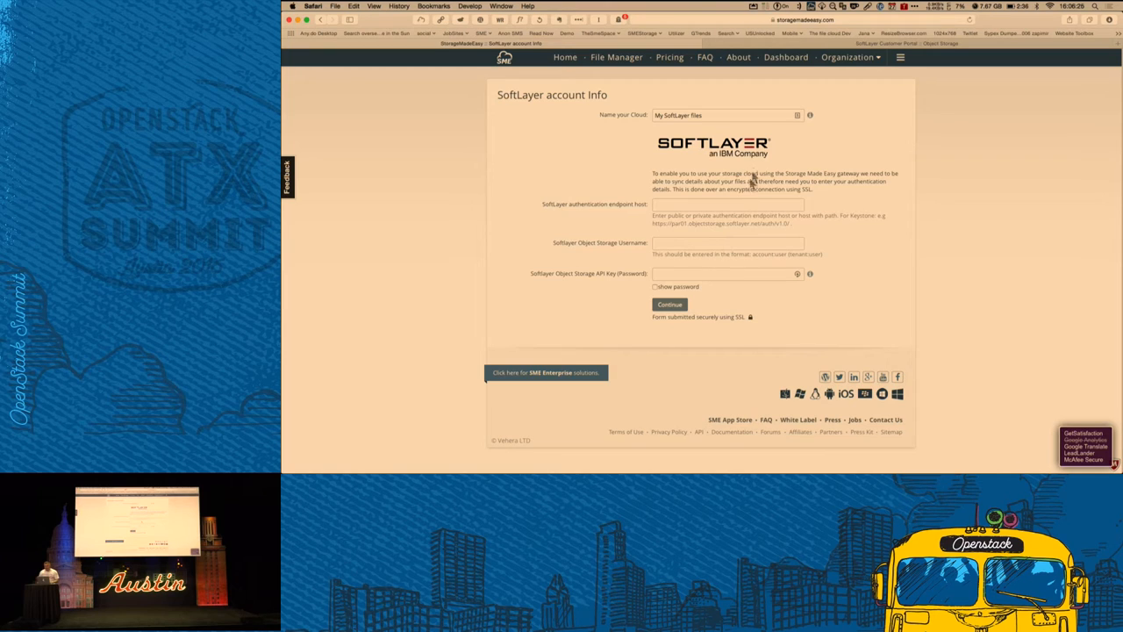
{"action": "mouse_move", "coordinate": [756, 199]}
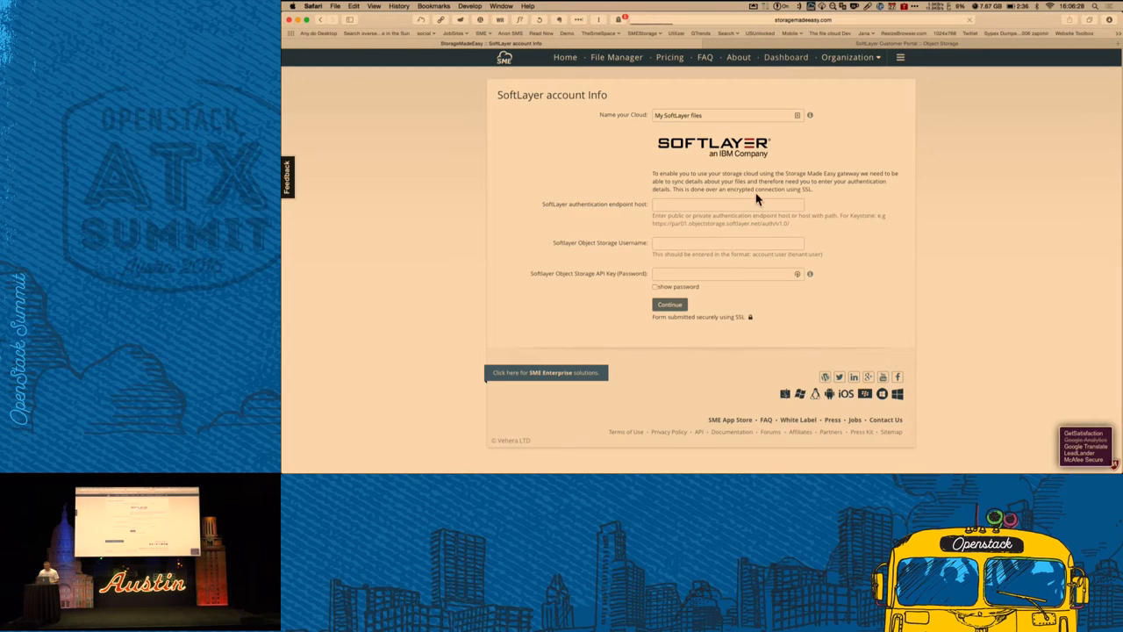
{"action": "left_click", "coordinate": [785, 57]}
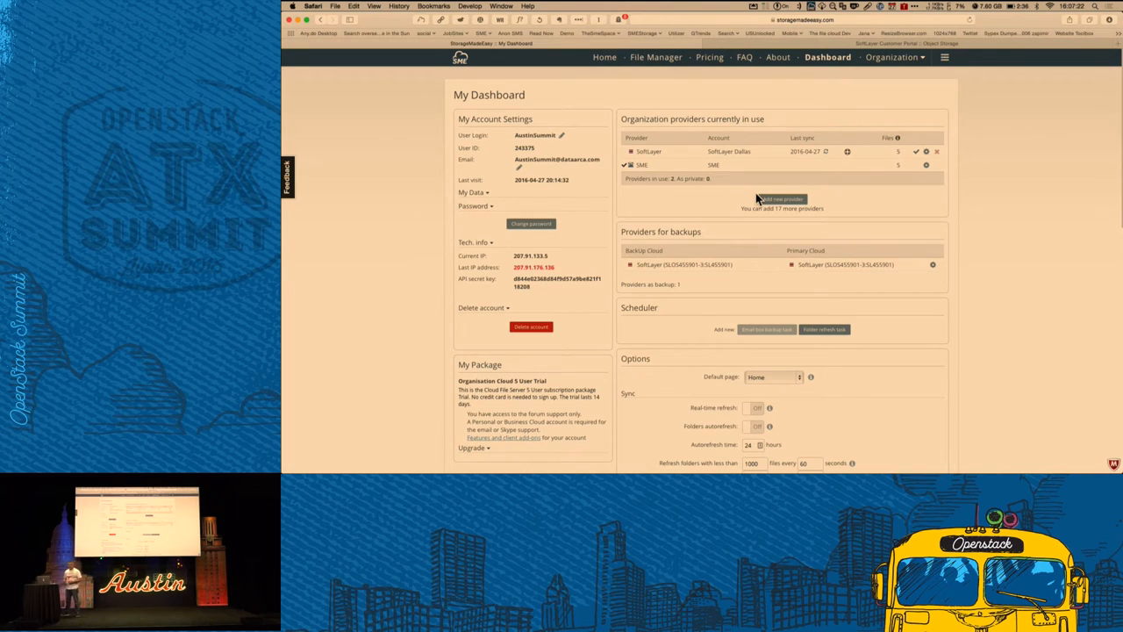
{"action": "mouse_move", "coordinate": [667, 94]}
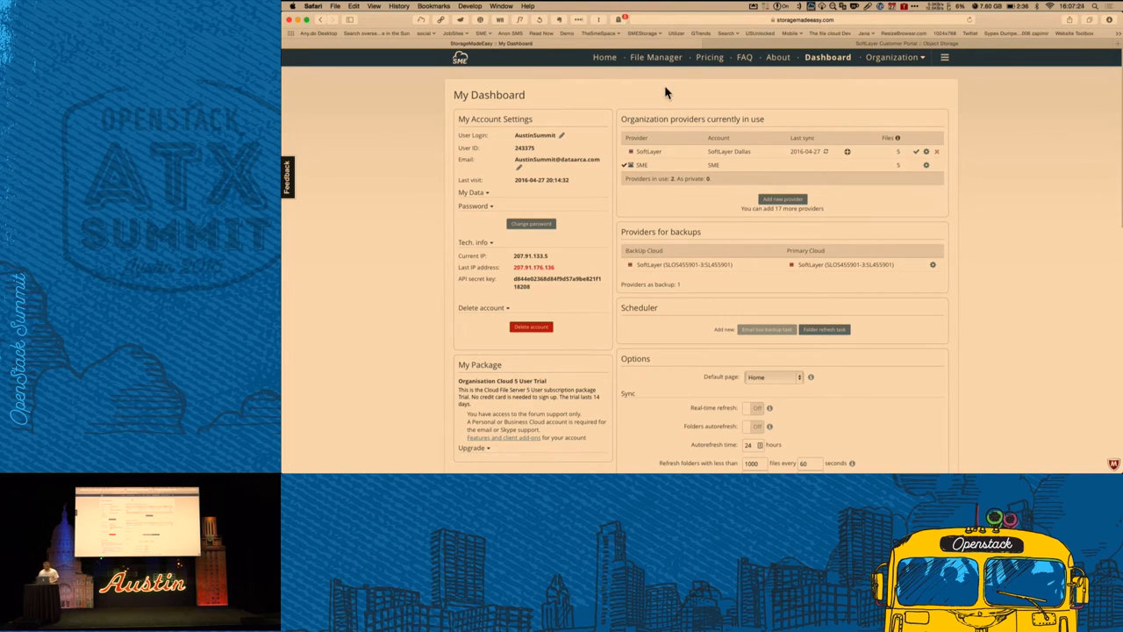
In File Manager, open SoftLayer Dallas' Austin Summit Marketing folder to list its five files.
{"action": "left_click", "coordinate": [655, 57]}
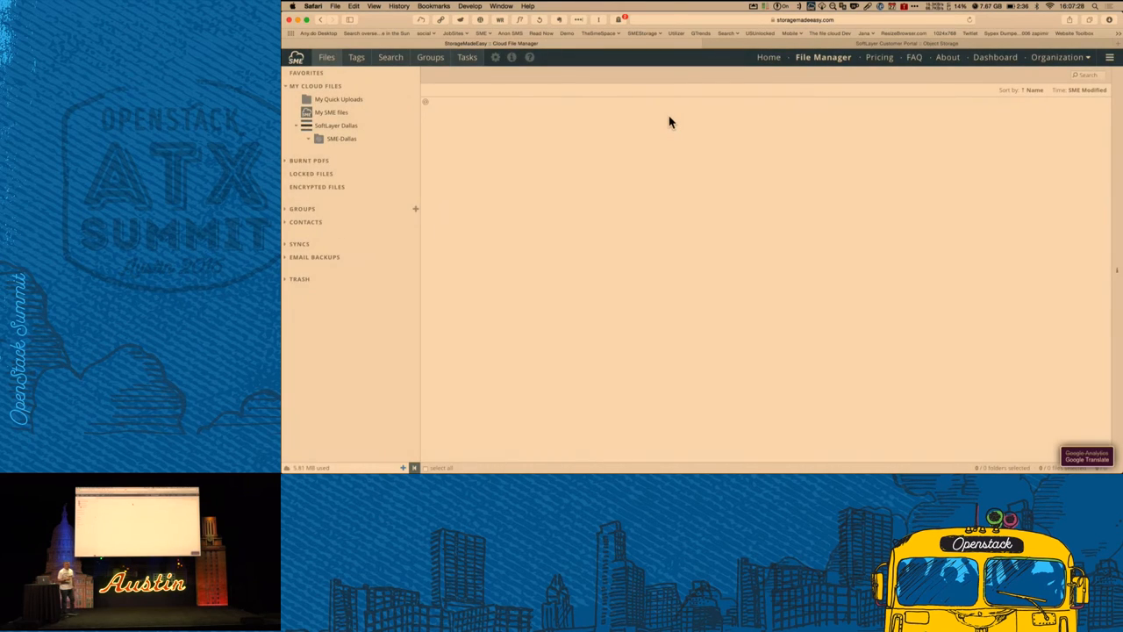
{"action": "left_click", "coordinate": [372, 151]}
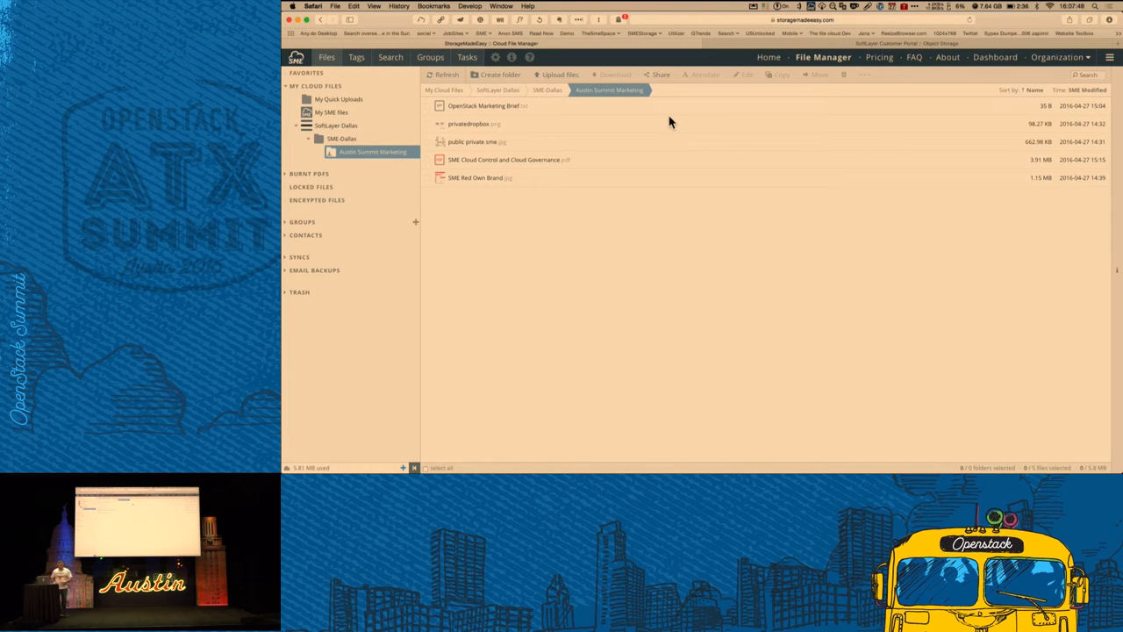
{"action": "mouse_move", "coordinate": [348, 124]}
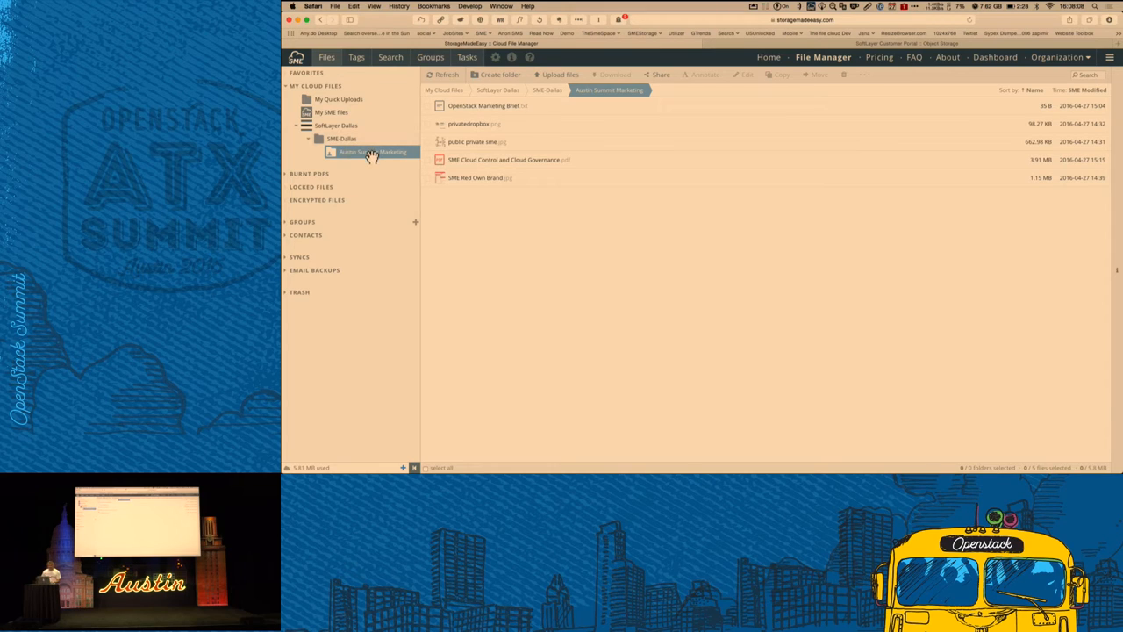
{"action": "right_click", "coordinate": [372, 151]}
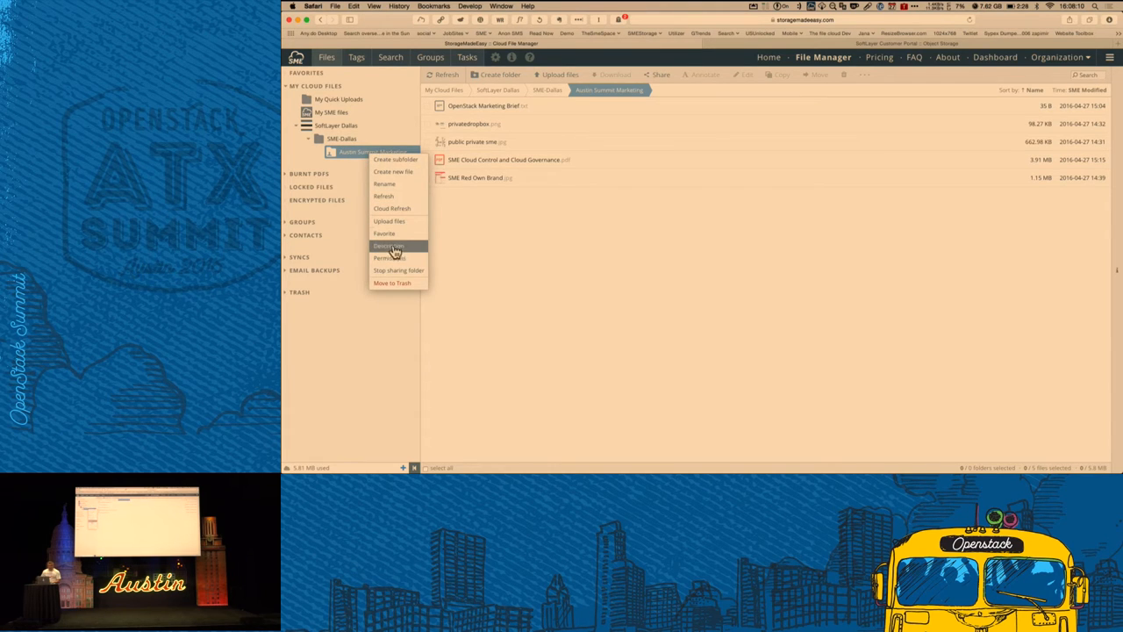
{"action": "left_click", "coordinate": [386, 257]}
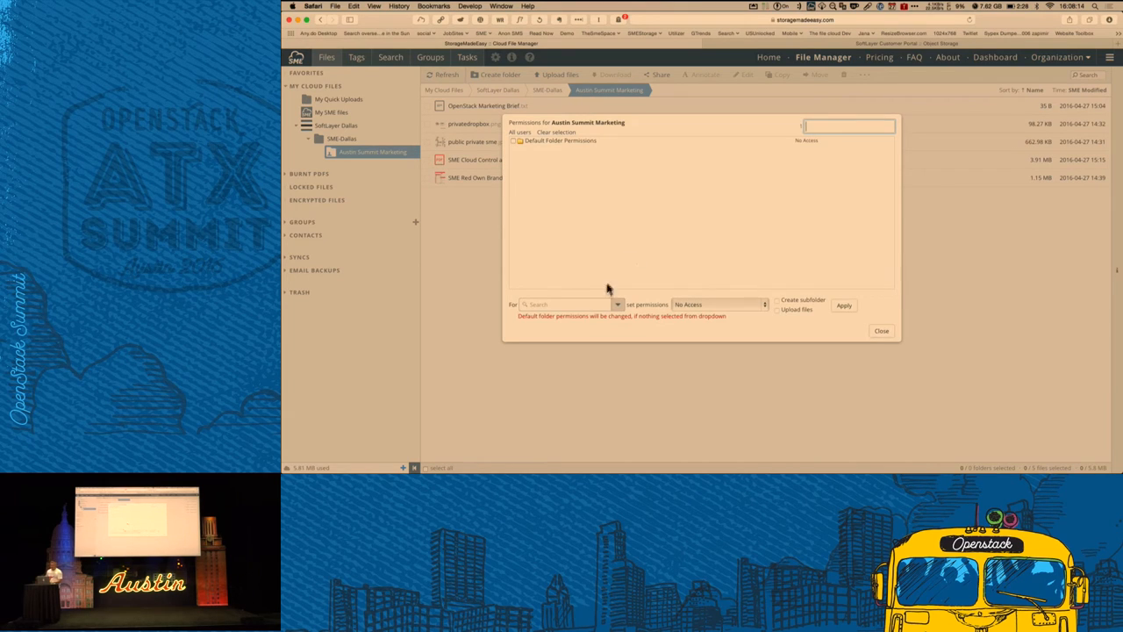
{"action": "left_click", "coordinate": [569, 304]}
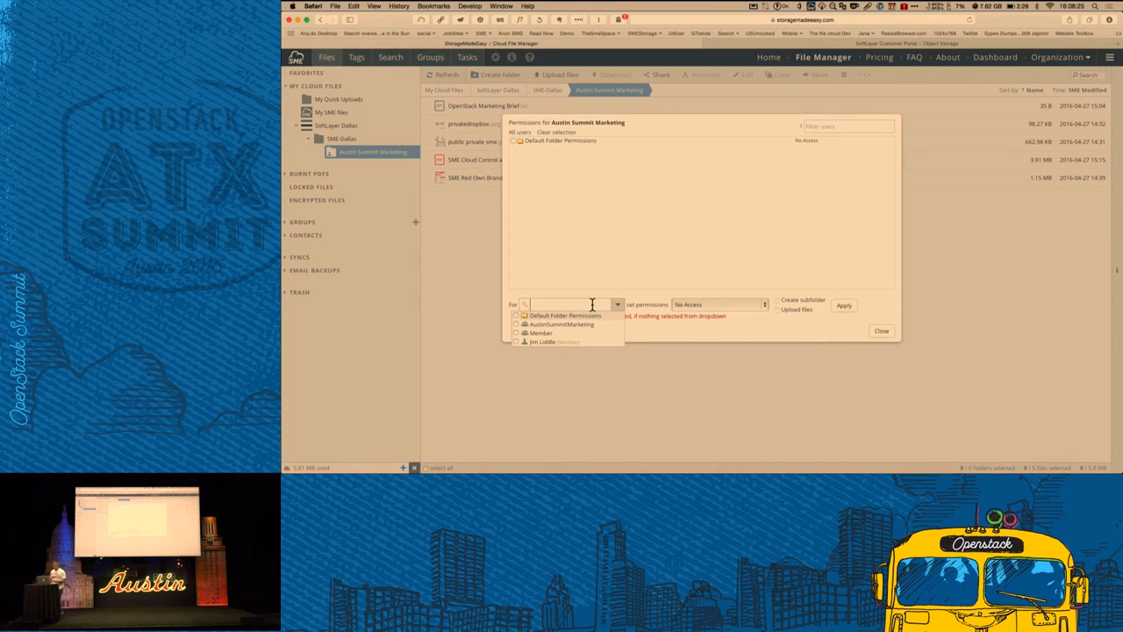
{"action": "left_click", "coordinate": [562, 324]}
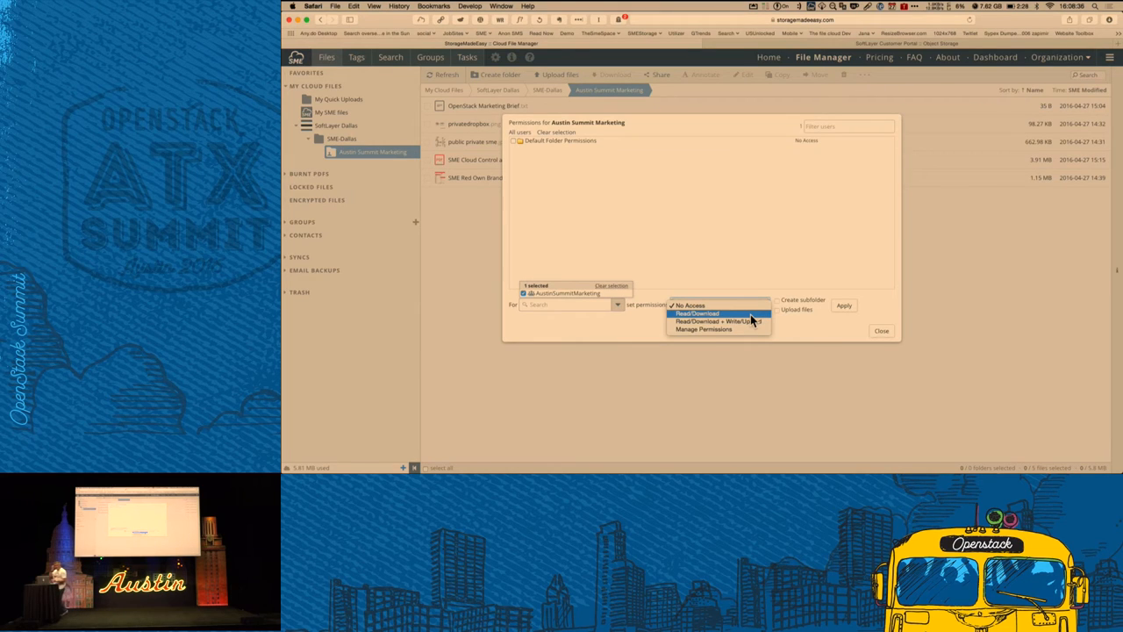
{"action": "left_click", "coordinate": [690, 305]}
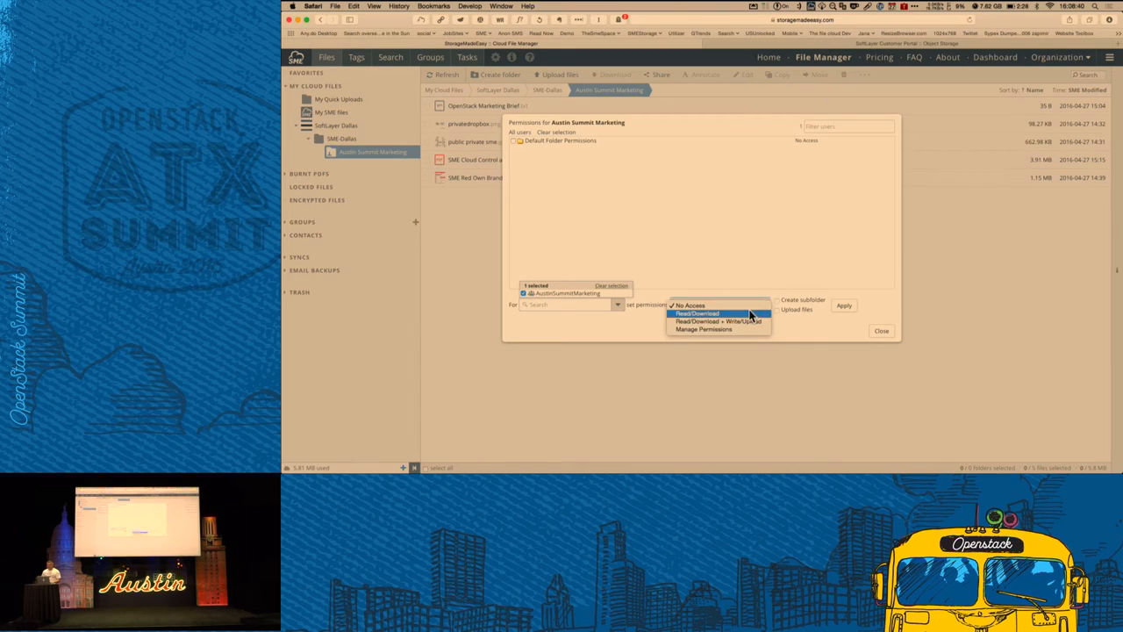
{"action": "left_click", "coordinate": [698, 313]}
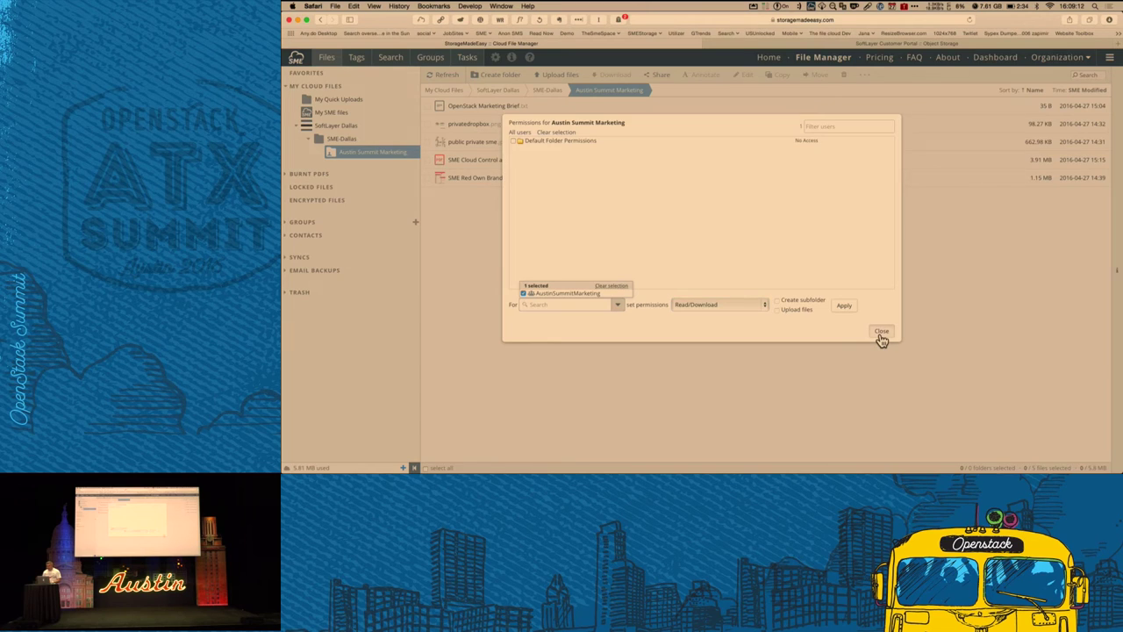
{"action": "left_click", "coordinate": [881, 330]}
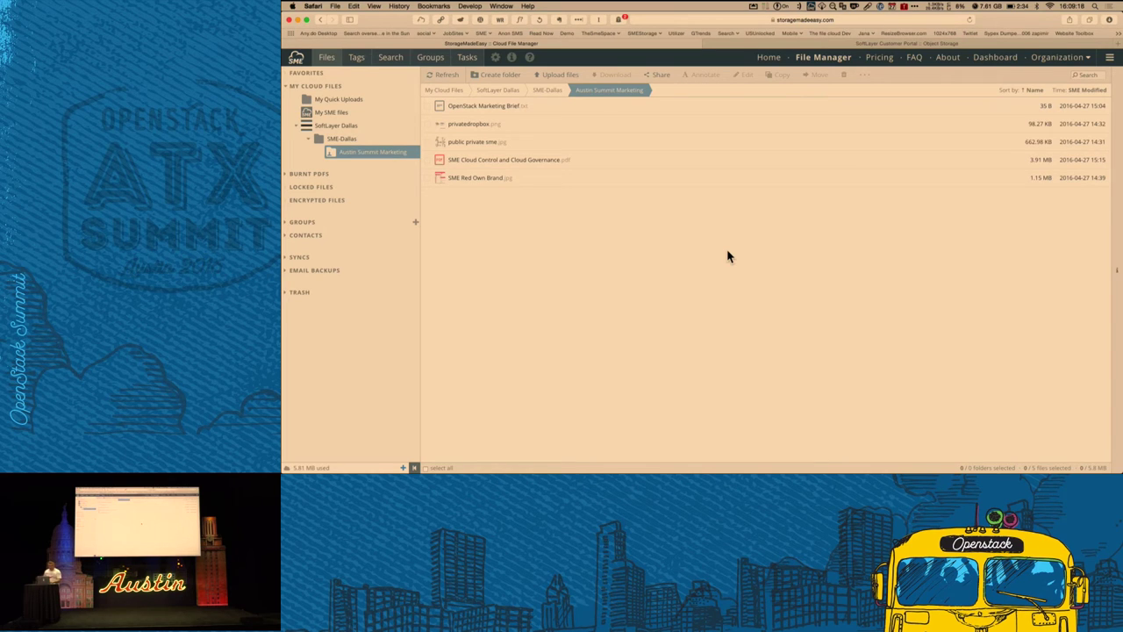
Create a 'Demo Live' subfolder under SME Dallas from its right-click menu and open it.
{"action": "left_click", "coordinate": [342, 139]}
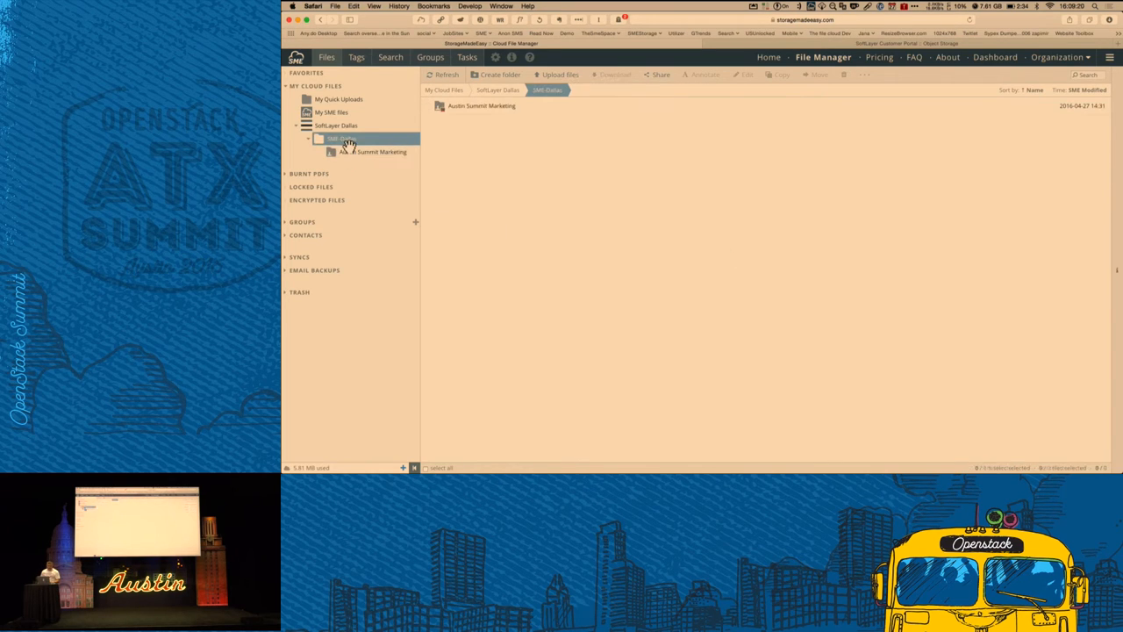
{"action": "right_click", "coordinate": [343, 139]}
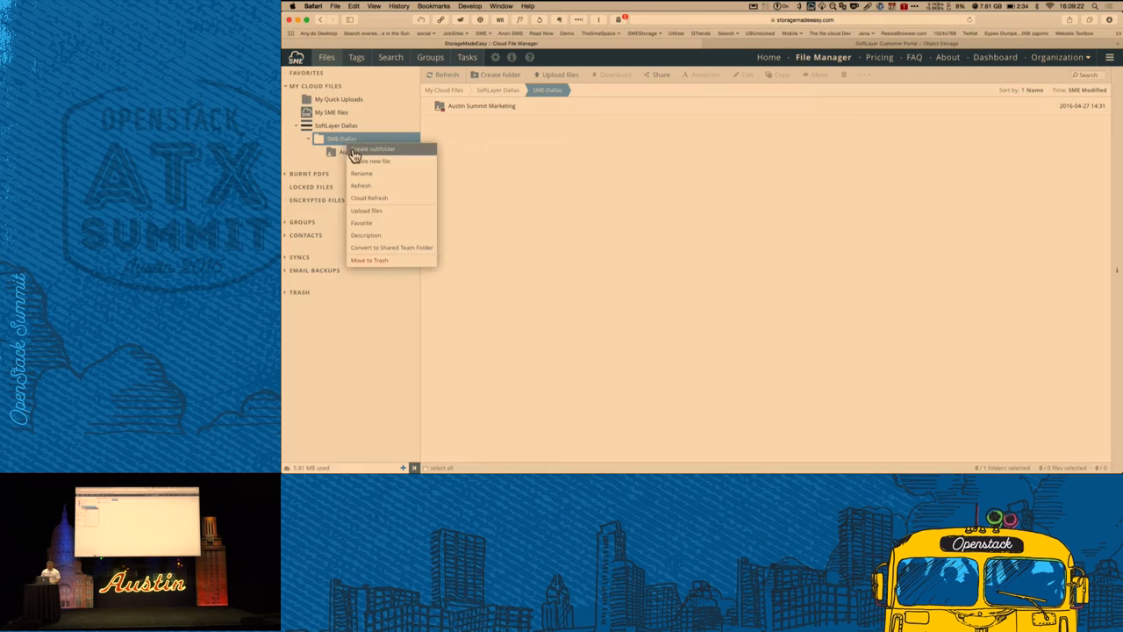
{"action": "left_click", "coordinate": [373, 148]}
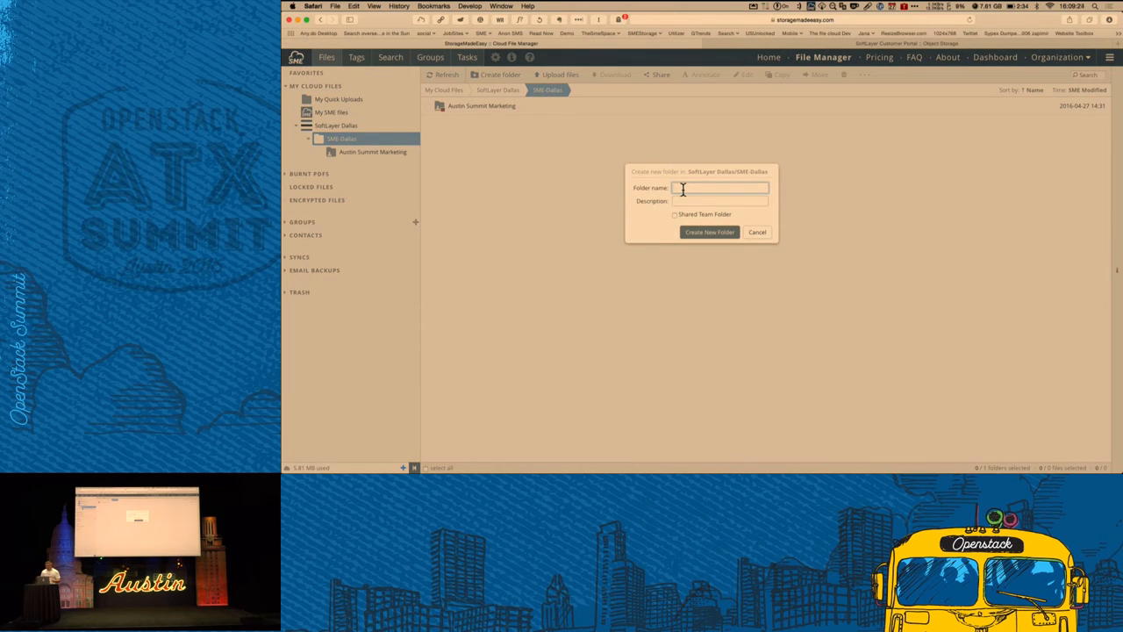
{"action": "type", "text": "Demo Live"}
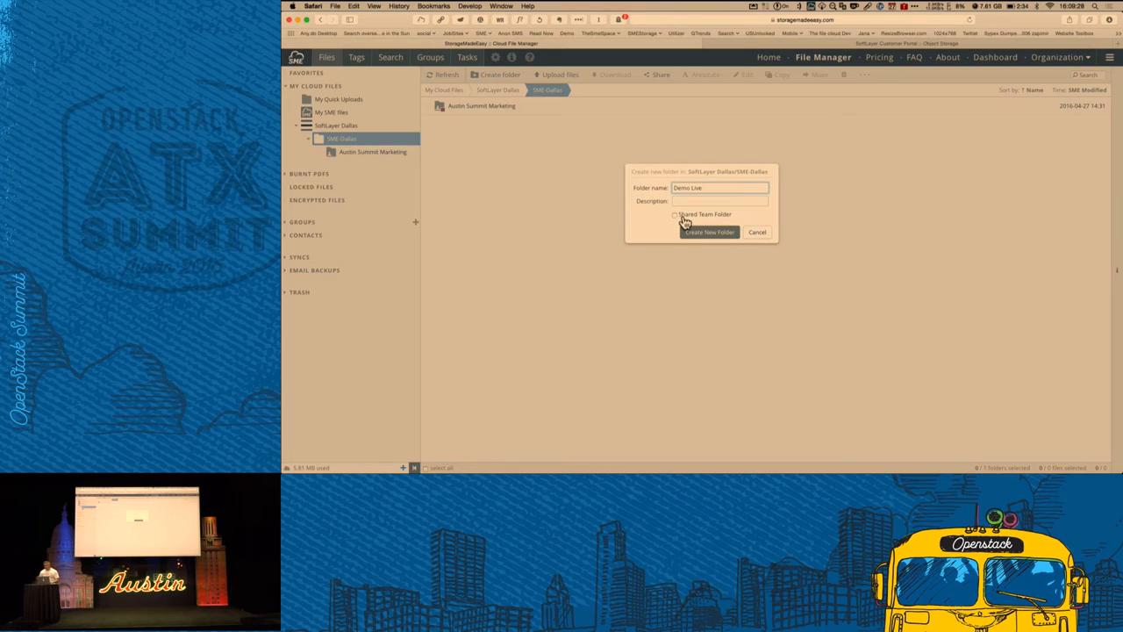
{"action": "left_click", "coordinate": [709, 232]}
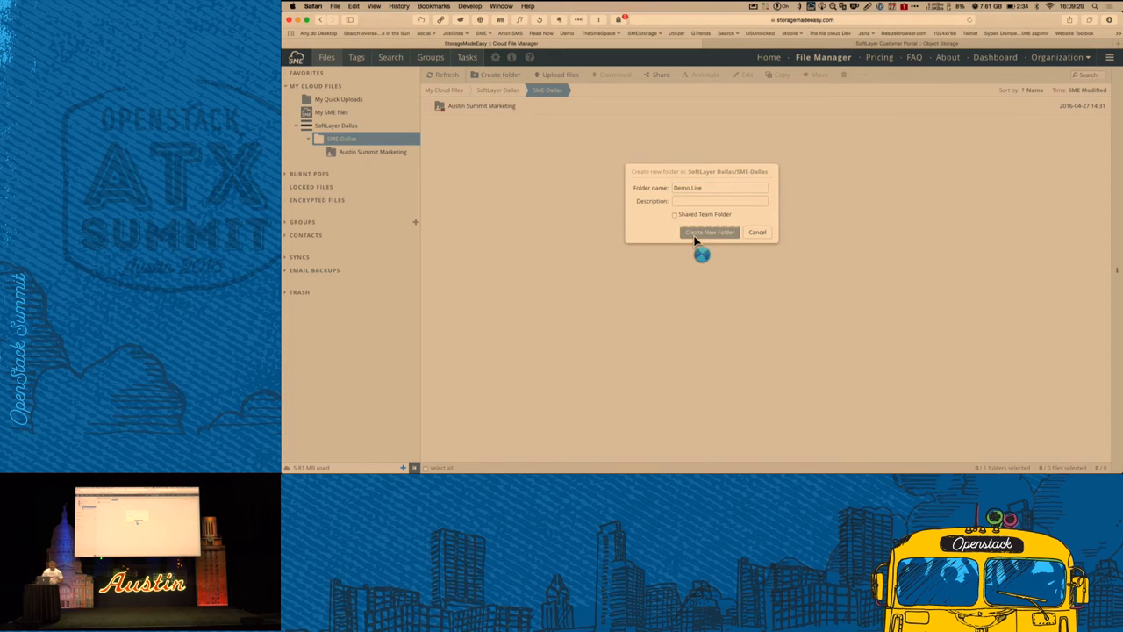
{"action": "left_click", "coordinate": [709, 232]}
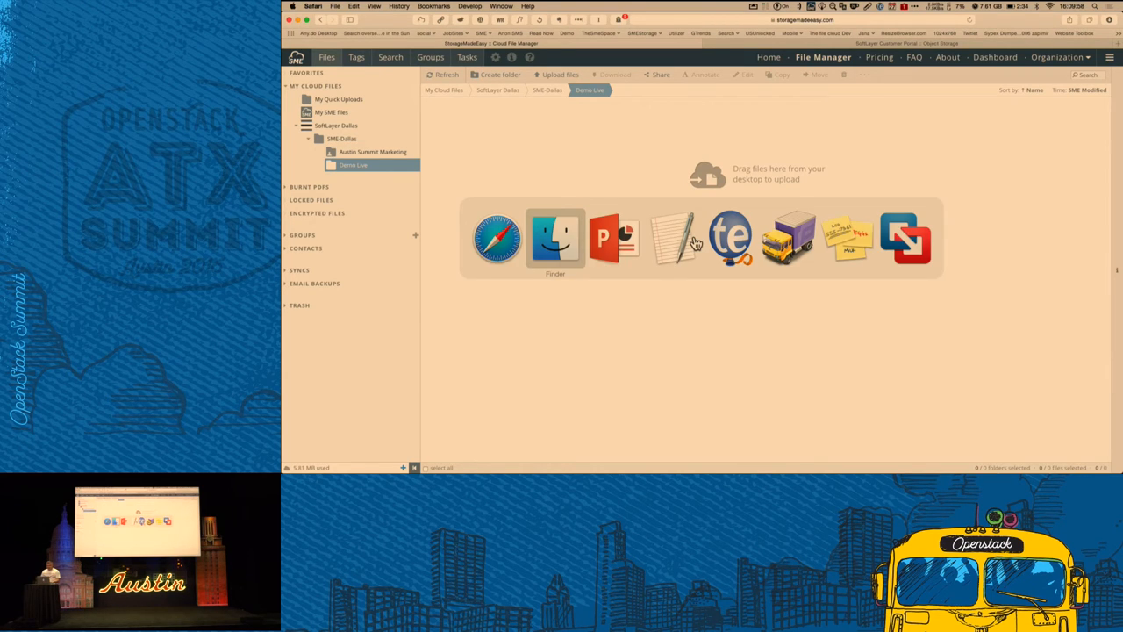
Upload big_buck_bunny_720p_1mb.mp4 from Finder's Demo folder into Demo Live.
{"action": "left_click", "coordinate": [555, 237]}
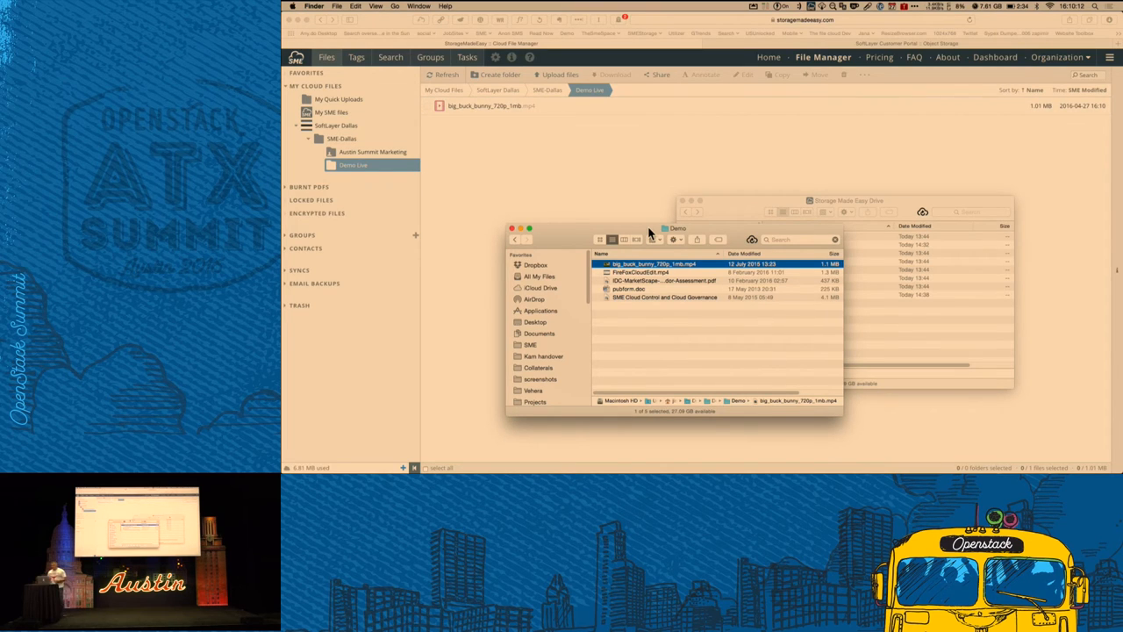
{"action": "mouse_move", "coordinate": [563, 154]}
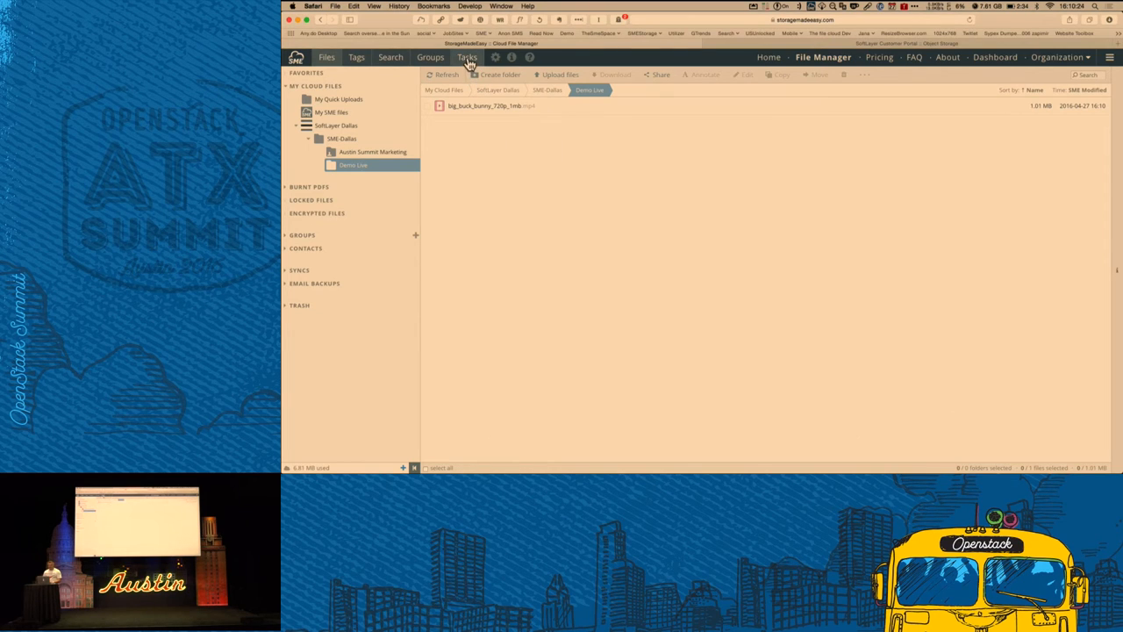
{"action": "left_click", "coordinate": [466, 57]}
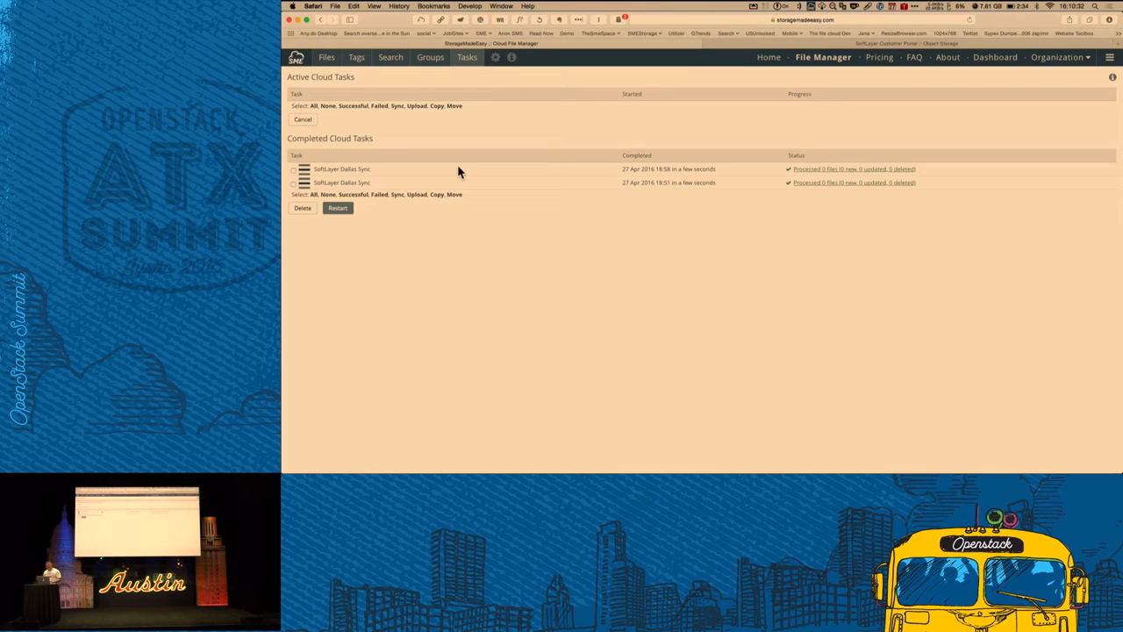
{"action": "mouse_move", "coordinate": [390, 70]}
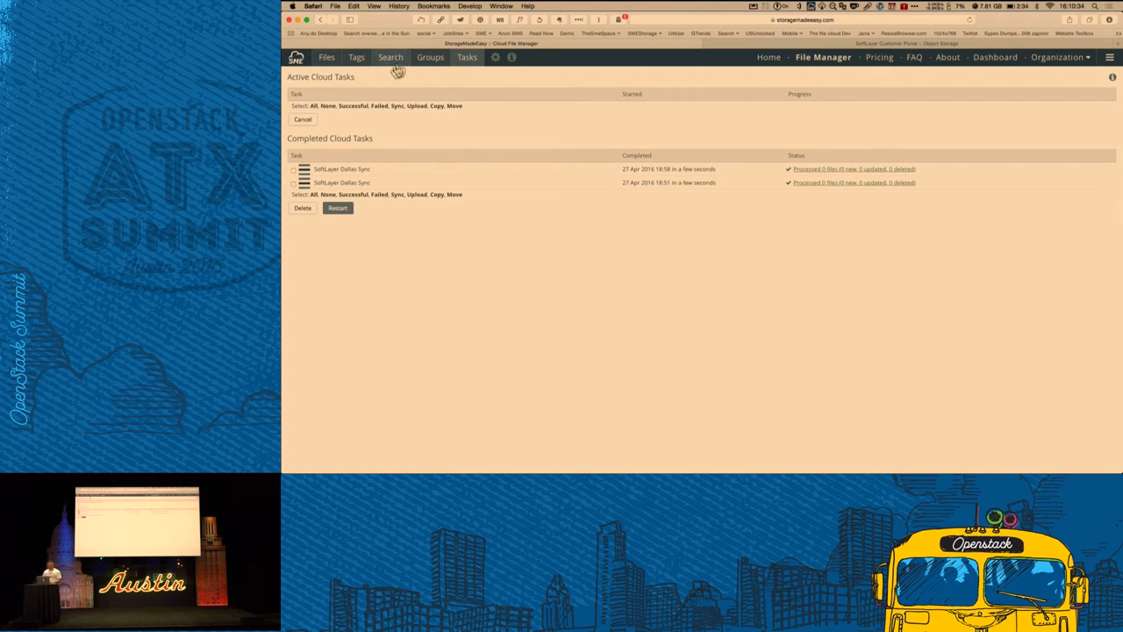
{"action": "left_click", "coordinate": [326, 57]}
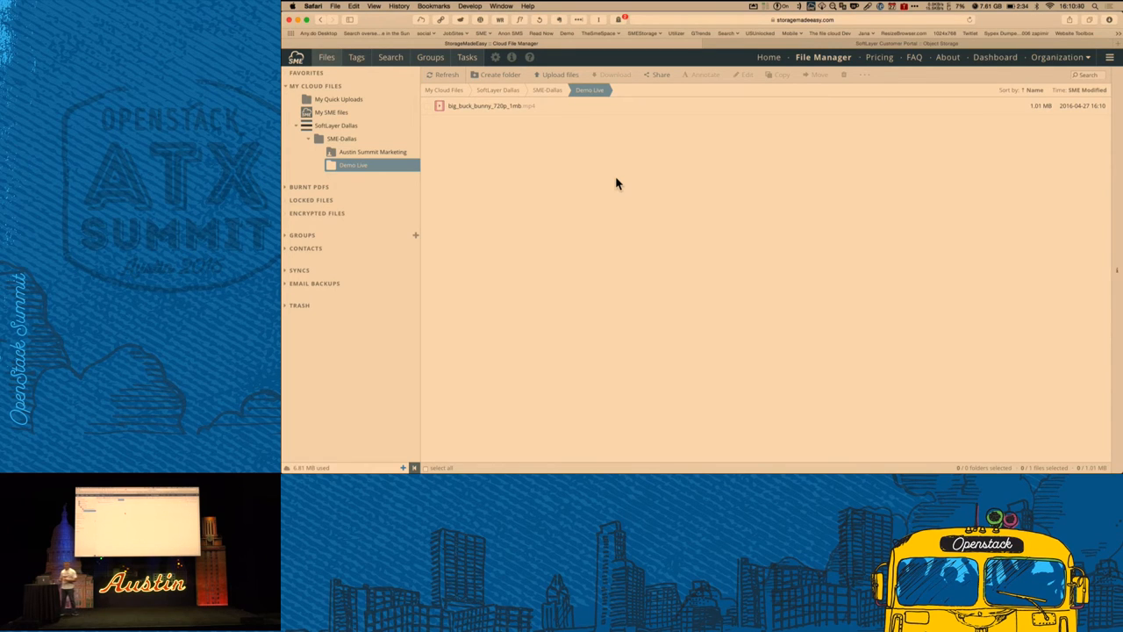
{"action": "mouse_move", "coordinate": [522, 151]}
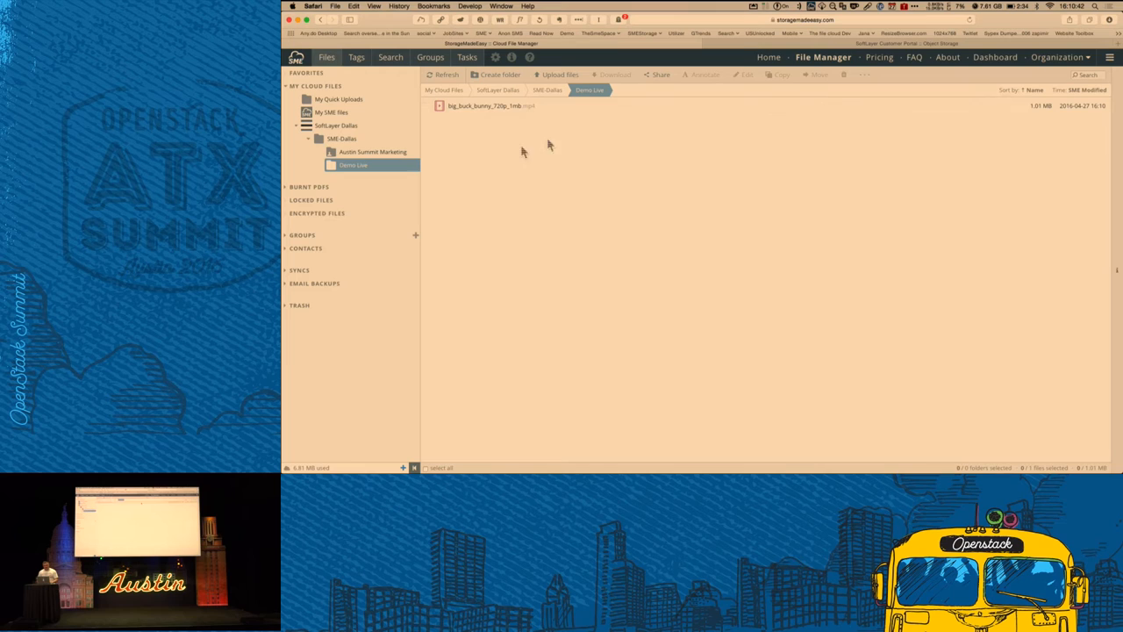
Open Austin Summit Marketing, preview the SME Cloud Control and Cloud Governance PDF, and collapse the sidebar.
{"action": "left_click", "coordinate": [372, 152]}
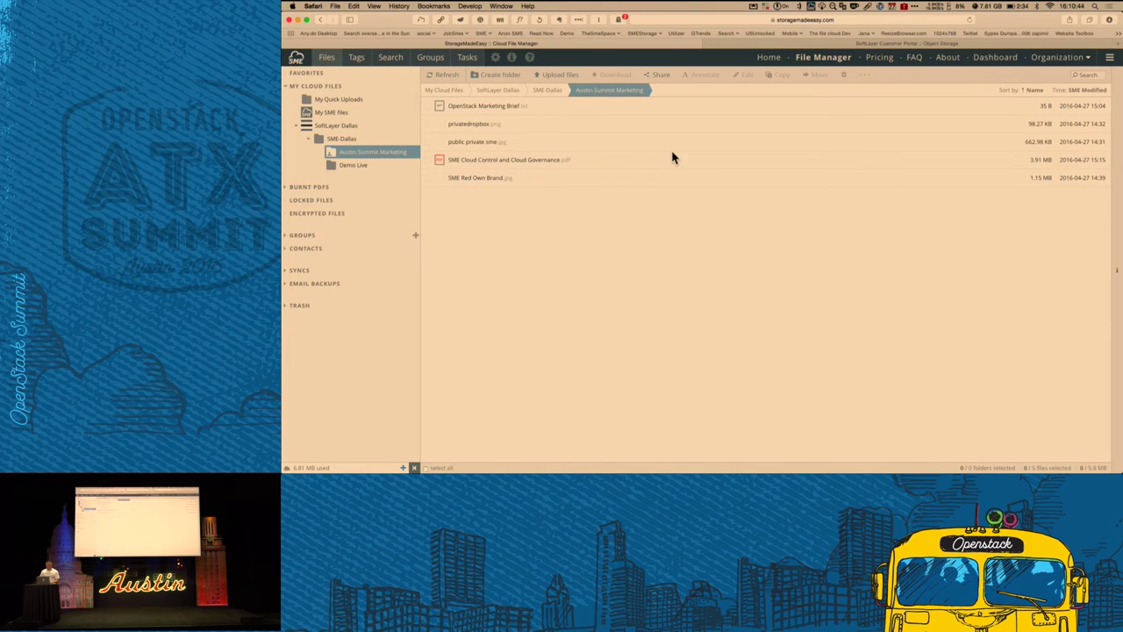
{"action": "left_click", "coordinate": [505, 160]}
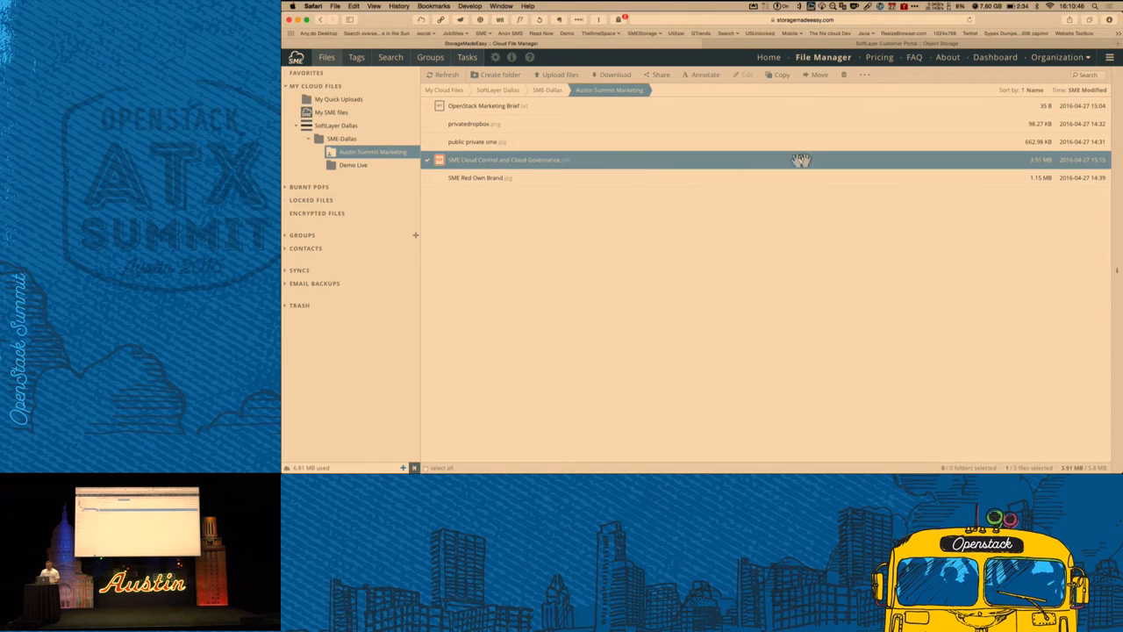
{"action": "mouse_move", "coordinate": [603, 163]}
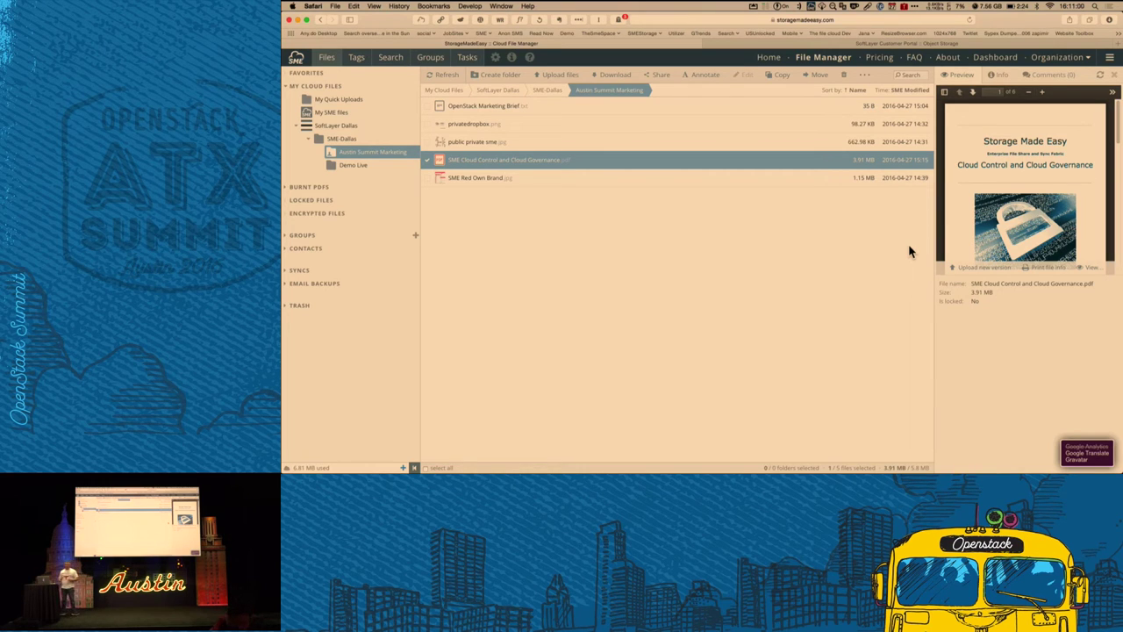
{"action": "mouse_move", "coordinate": [414, 458]}
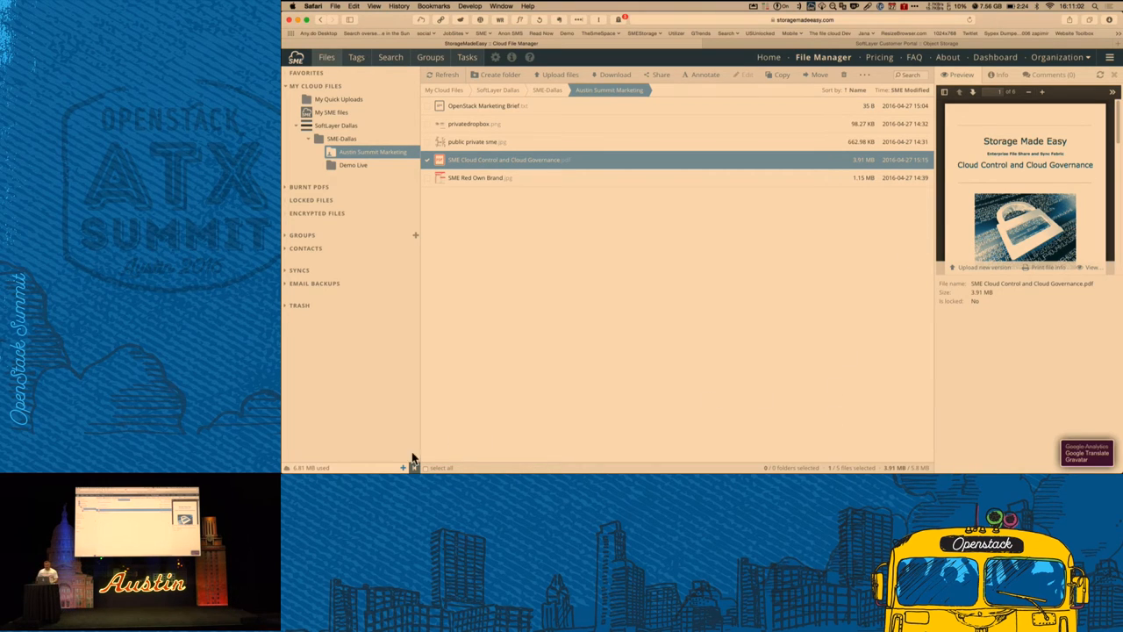
{"action": "left_click", "coordinate": [286, 263]}
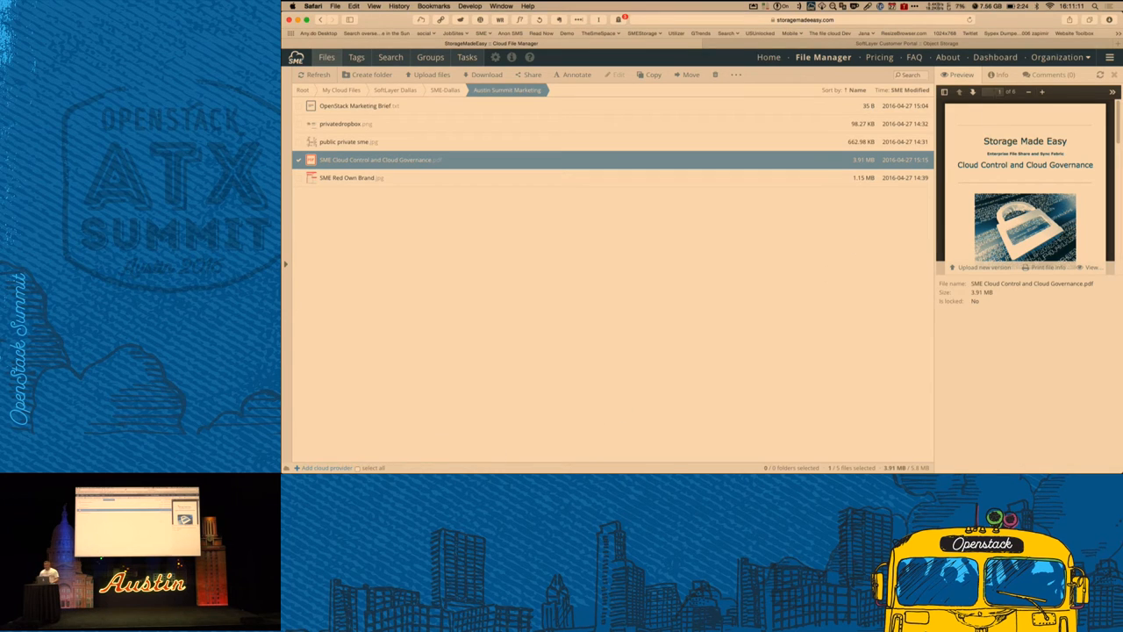
Open the Info tab to see the PDF's owner, SoftLayer provider, timestamps and geo data.
{"action": "left_click", "coordinate": [1001, 75]}
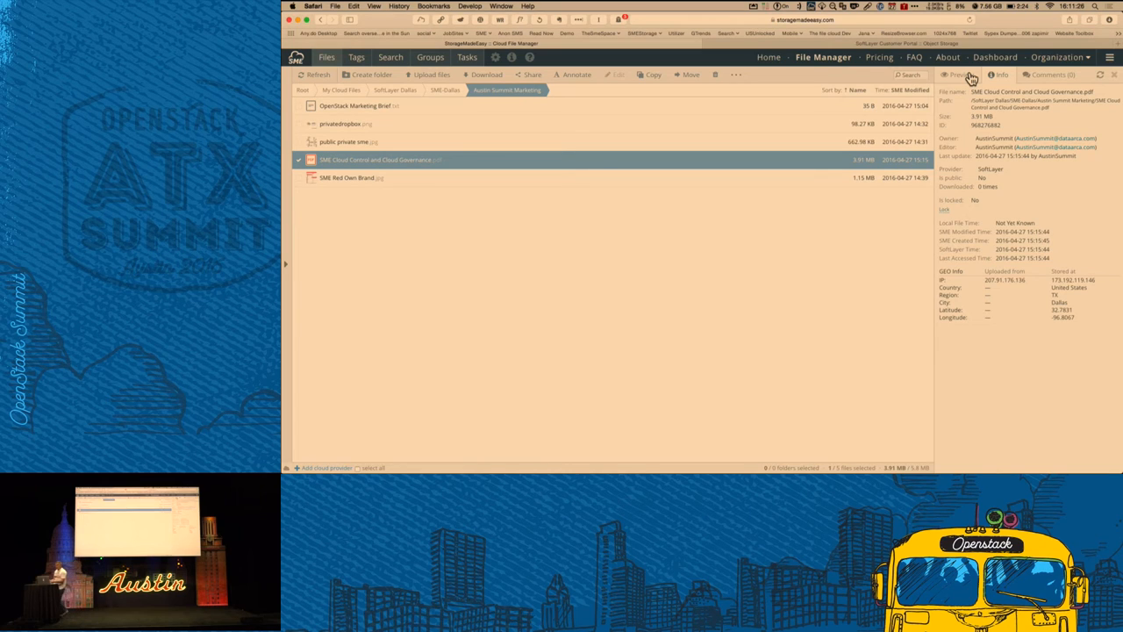
{"action": "mouse_move", "coordinate": [724, 166]}
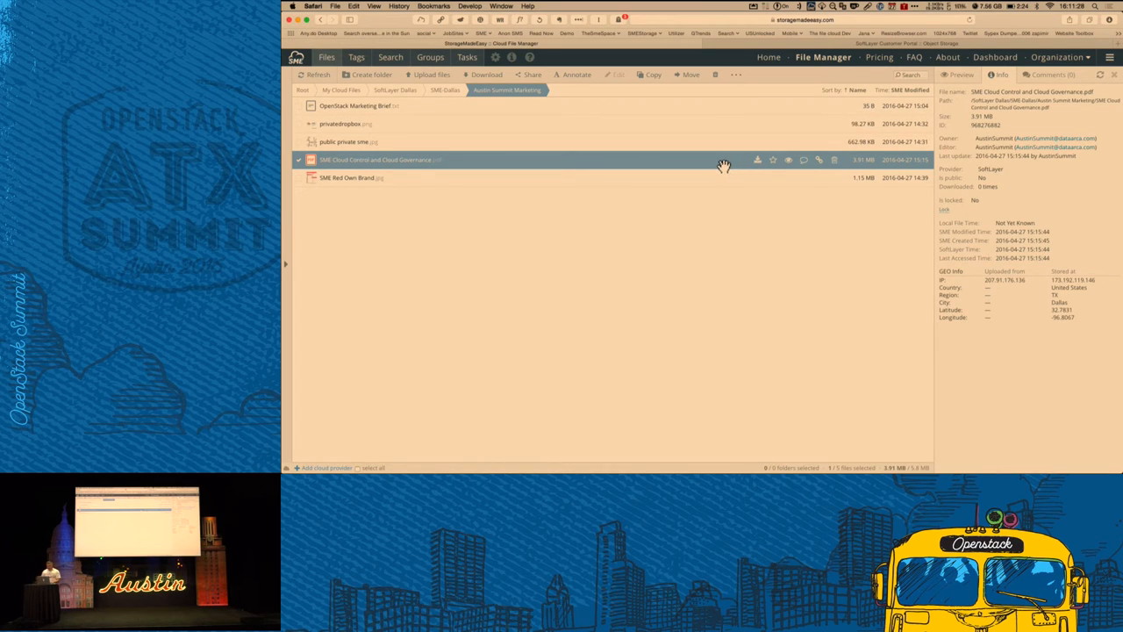
{"action": "left_click", "coordinate": [818, 159]}
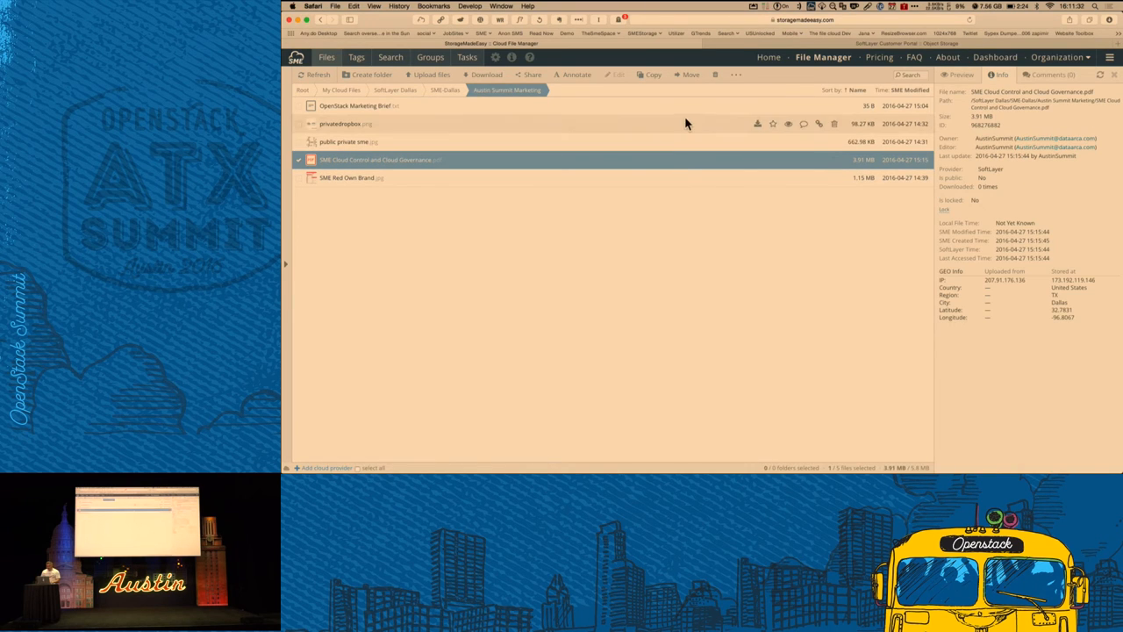
Choose Share > By URL or Email for the Cloud Governance PDF.
{"action": "left_click", "coordinate": [531, 73]}
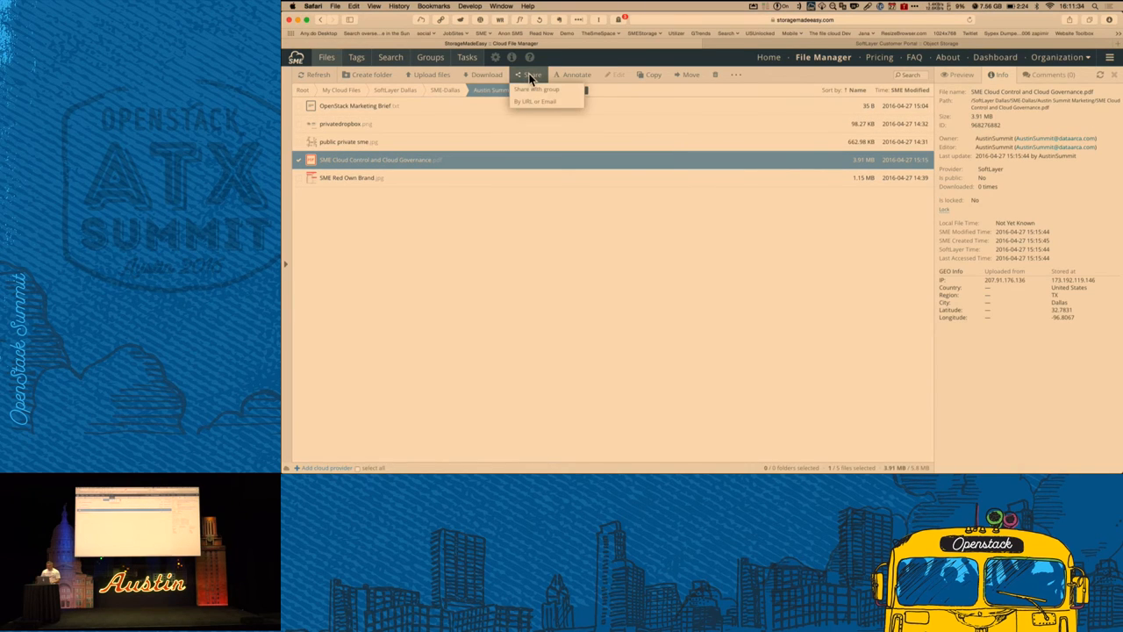
{"action": "mouse_move", "coordinate": [535, 101]}
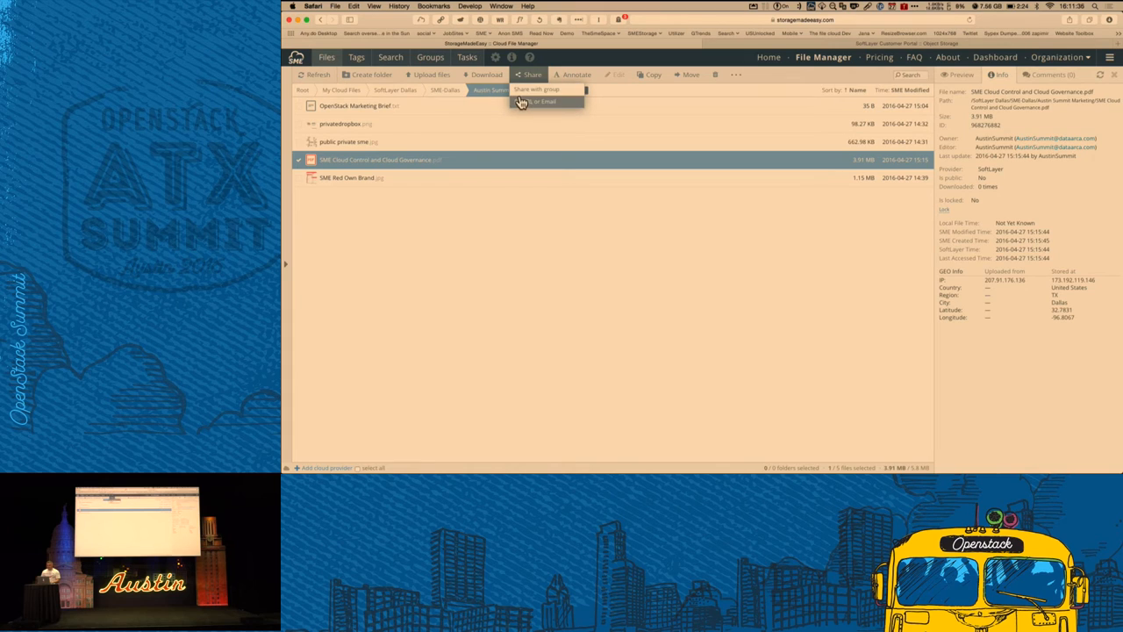
{"action": "left_click", "coordinate": [537, 101]}
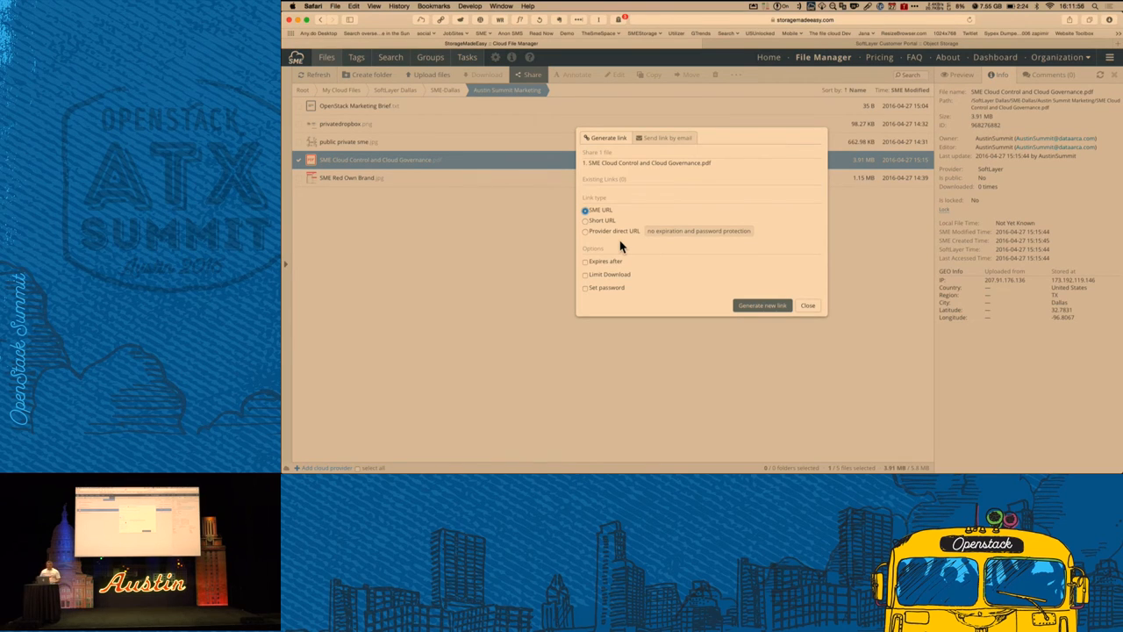
{"action": "mouse_move", "coordinate": [652, 273]}
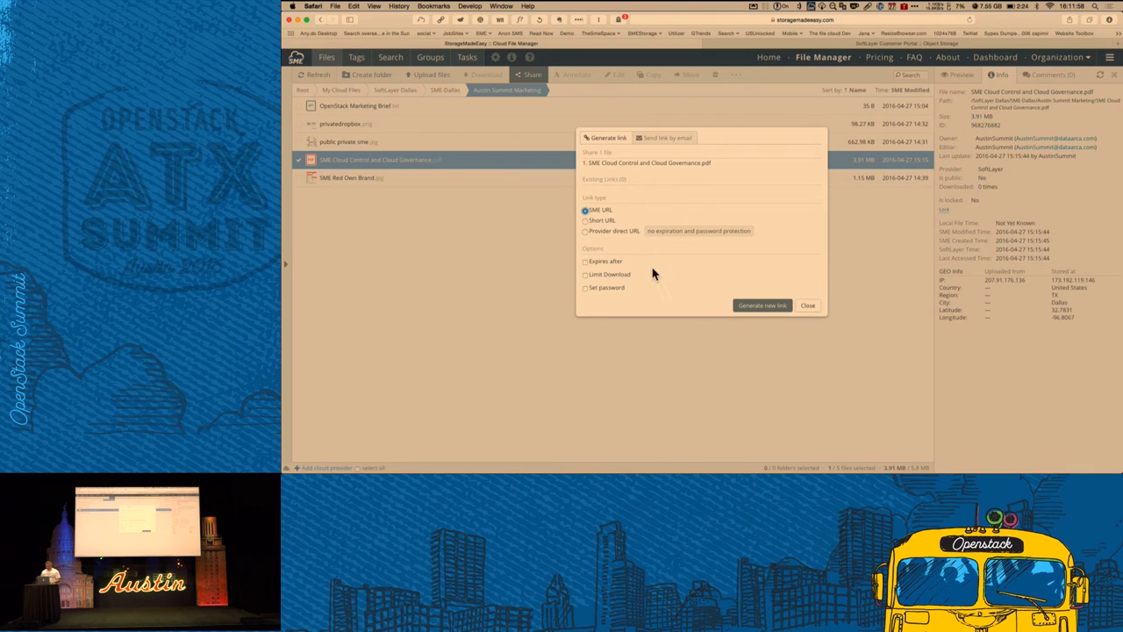
In the SoftLayer portal, open the third object storage account's Dallas 5 SME Dallas container.
{"action": "left_click", "coordinate": [807, 305]}
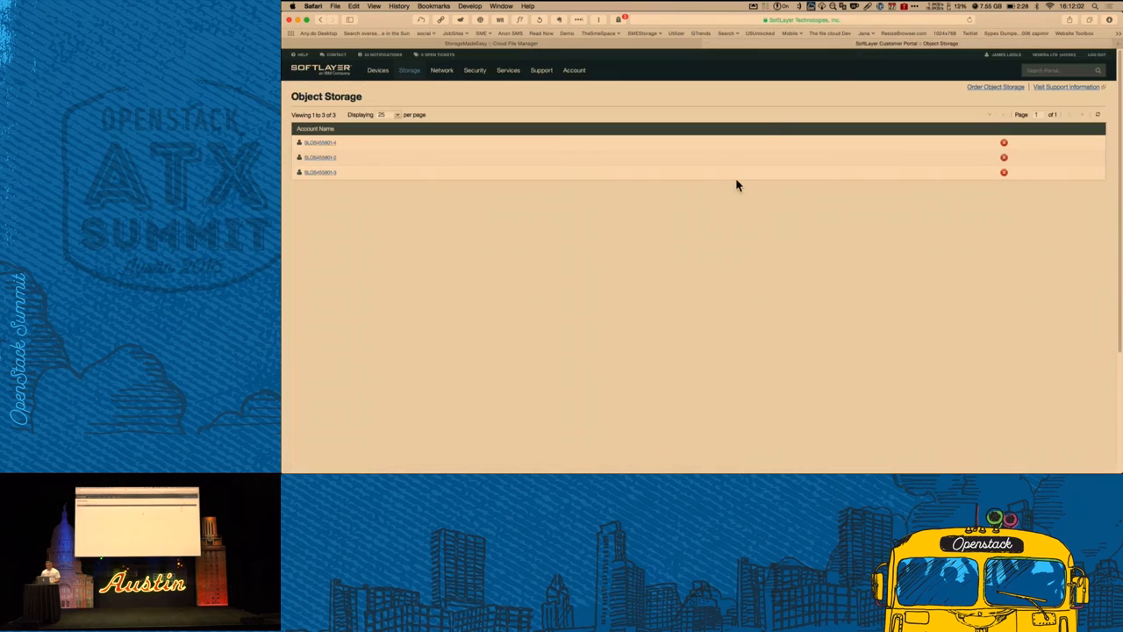
{"action": "mouse_move", "coordinate": [608, 291]}
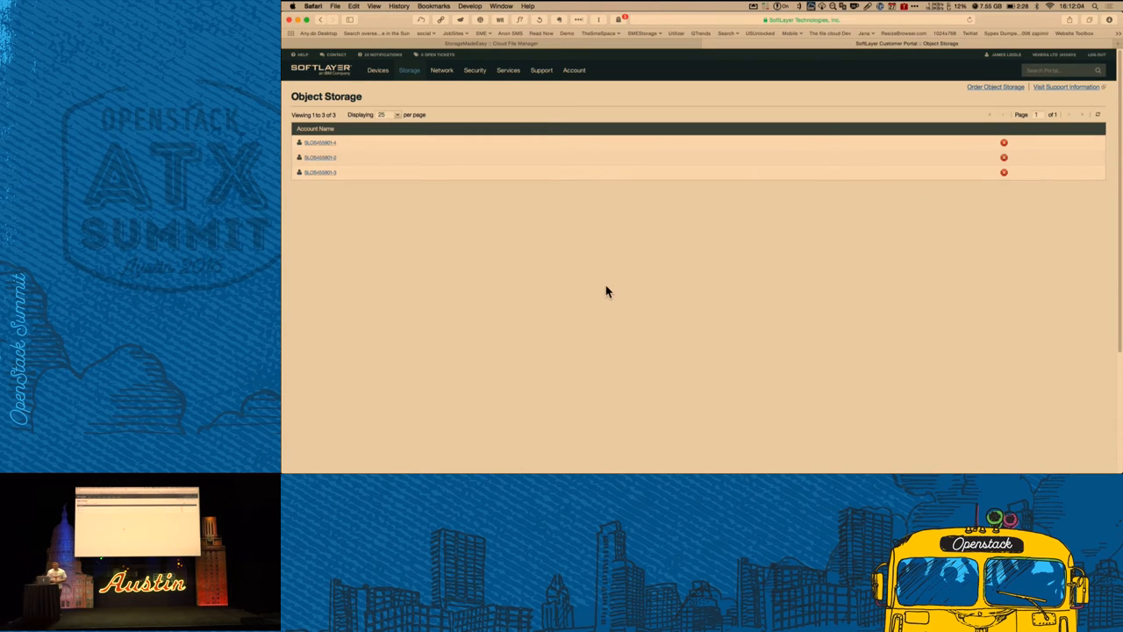
{"action": "mouse_move", "coordinate": [326, 181]}
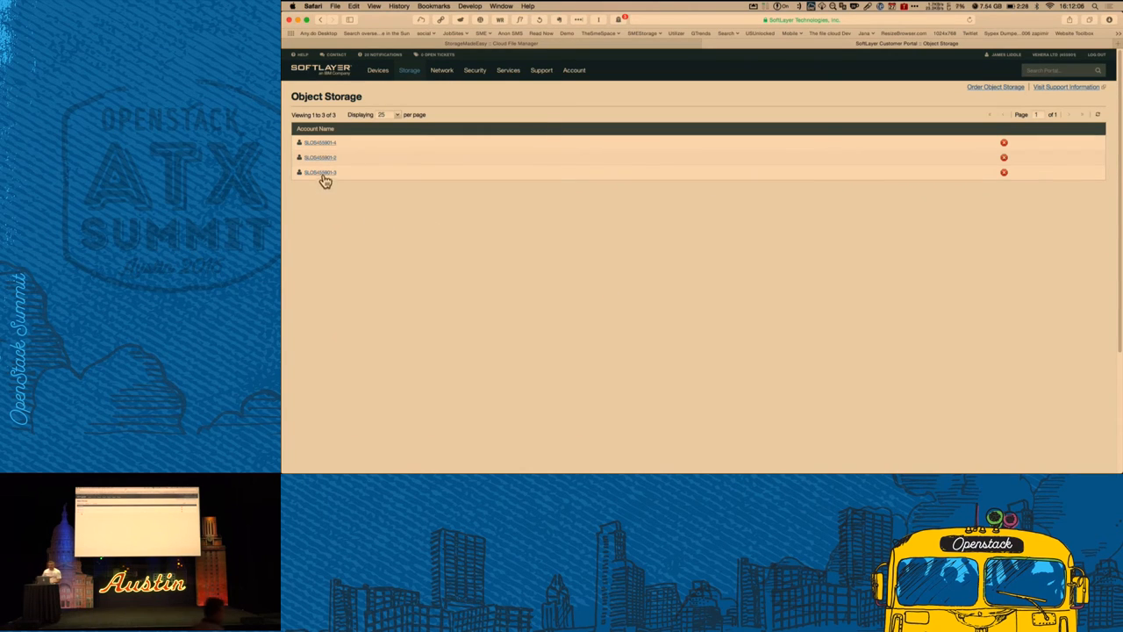
{"action": "left_click", "coordinate": [319, 172]}
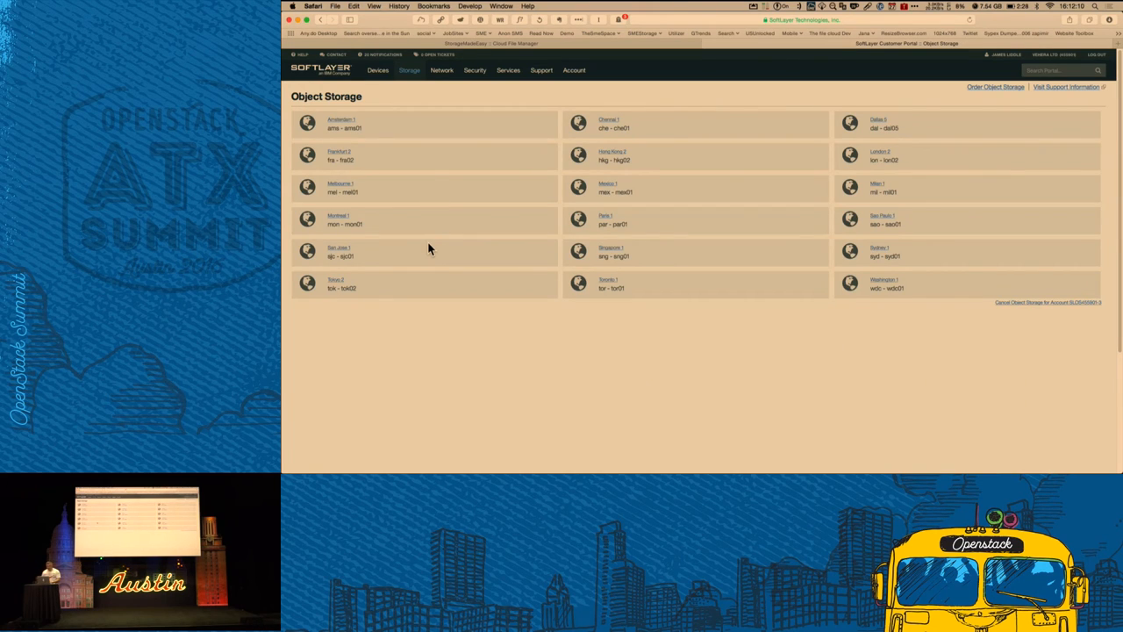
{"action": "mouse_move", "coordinate": [553, 164]}
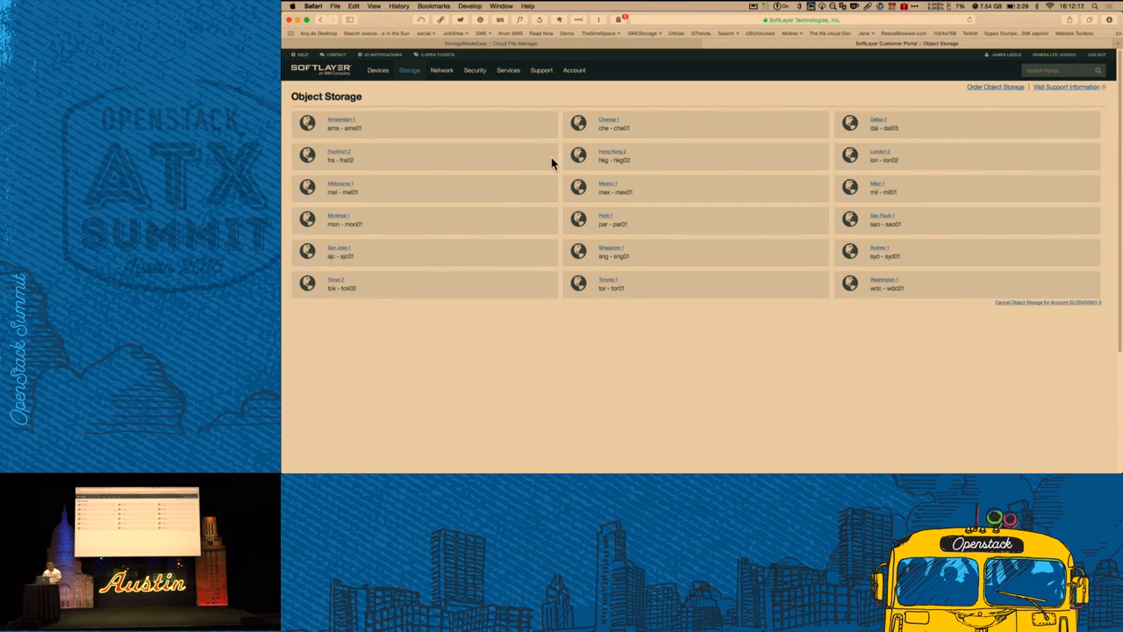
{"action": "mouse_move", "coordinate": [586, 147]}
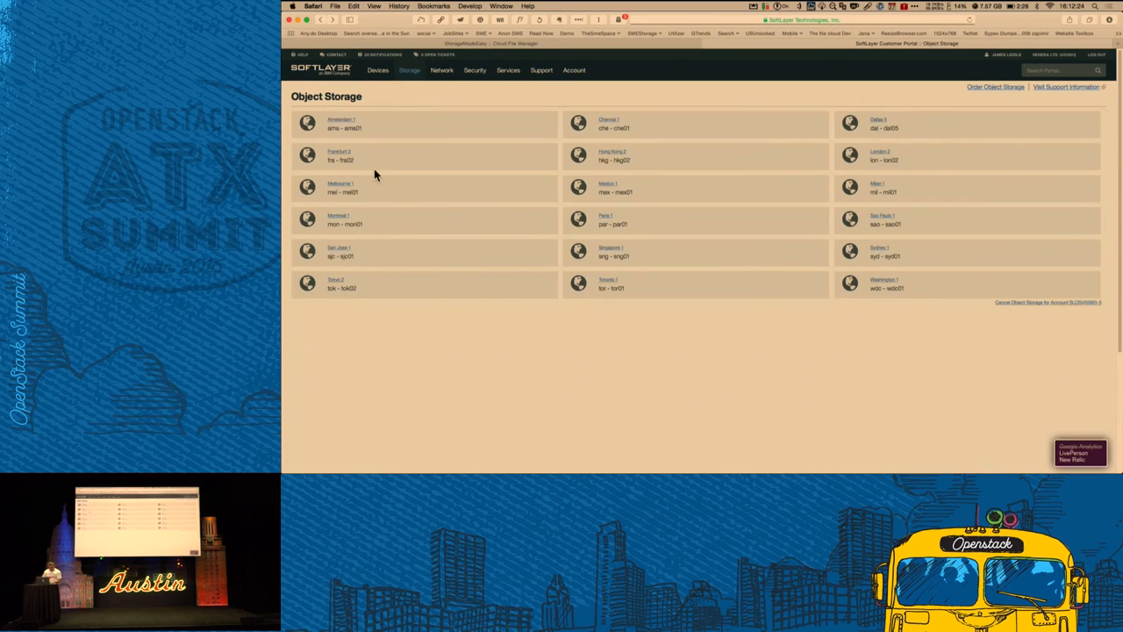
{"action": "mouse_move", "coordinate": [382, 209]}
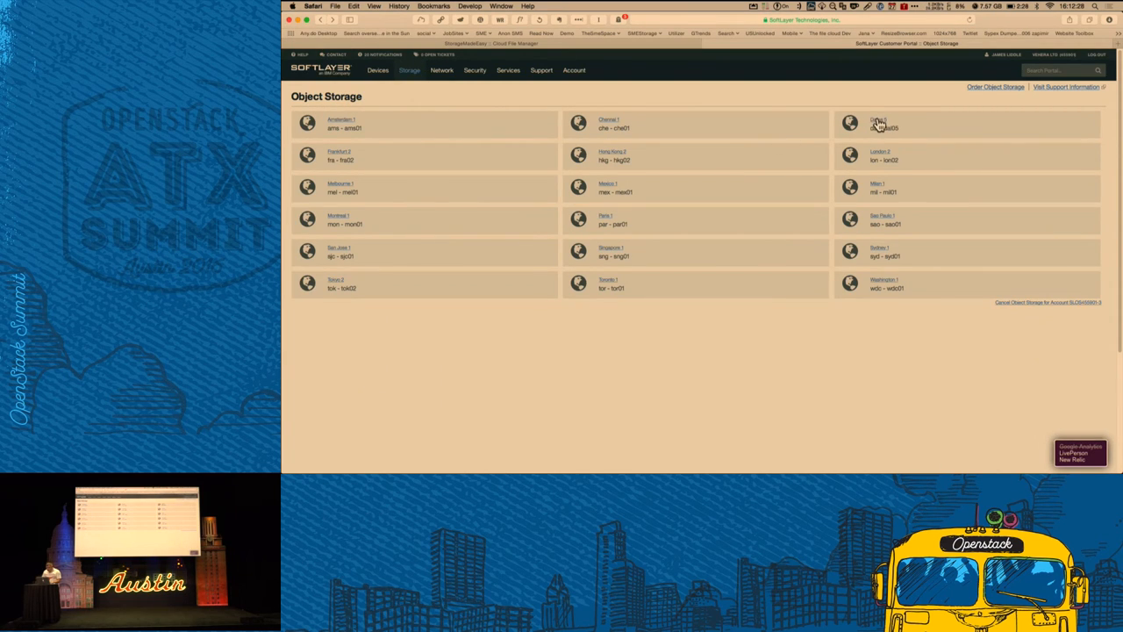
{"action": "left_click", "coordinate": [882, 123]}
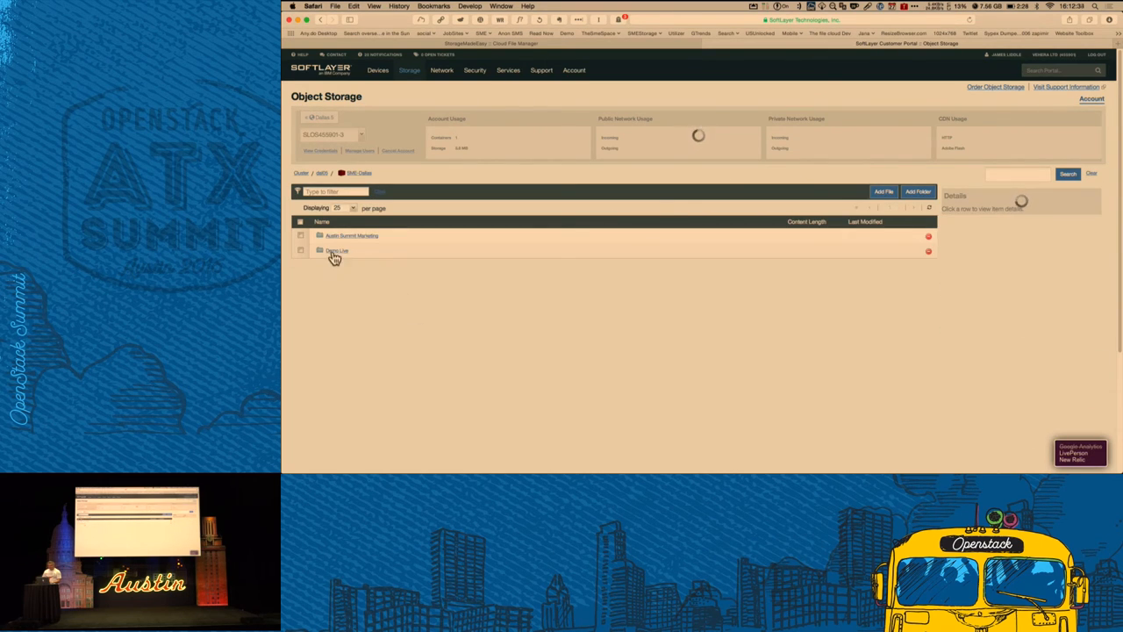
Open Demo Live in the portal to confirm big_buck_bunny_720p_1mb.mp4 at 1.01 MB.
{"action": "left_click", "coordinate": [337, 250]}
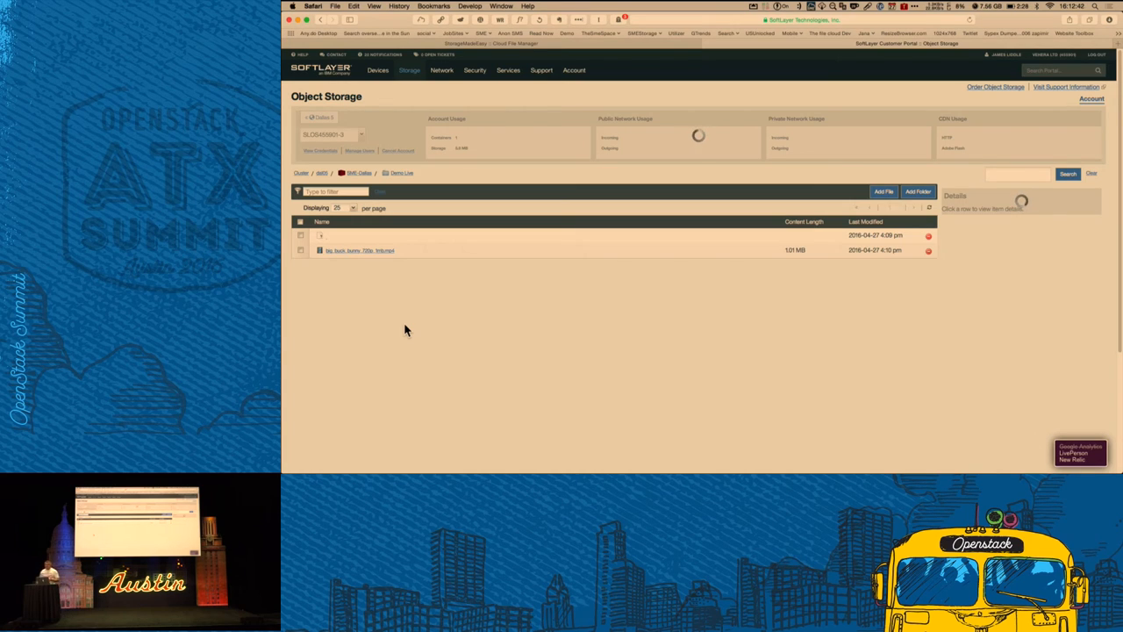
{"action": "mouse_move", "coordinate": [322, 236]}
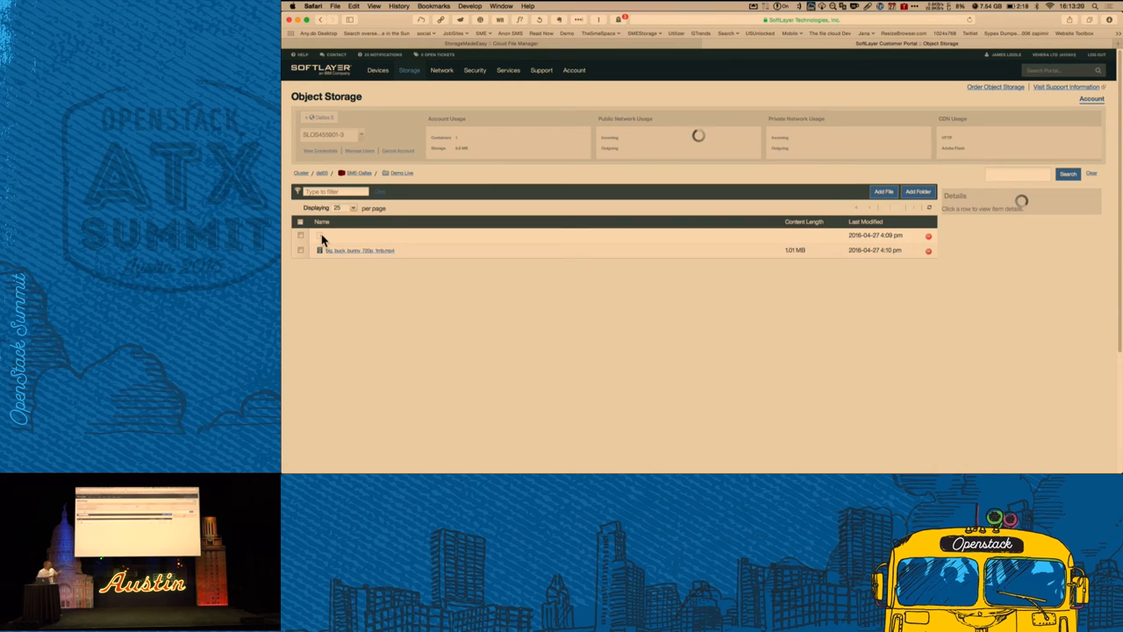
{"action": "mouse_move", "coordinate": [318, 281]}
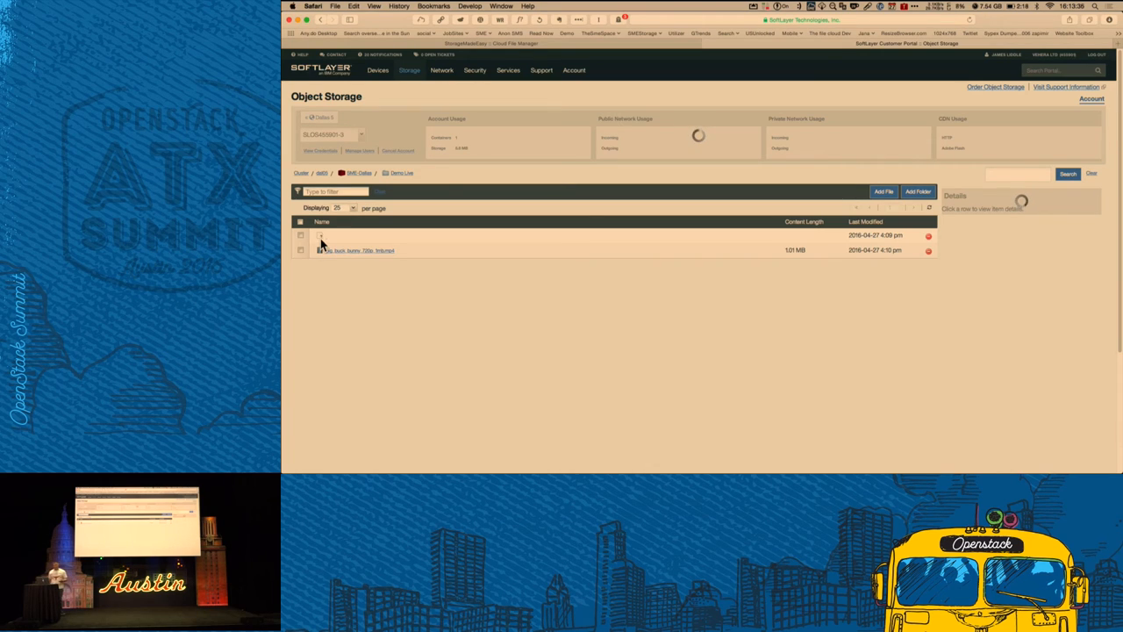
{"action": "mouse_move", "coordinate": [378, 239]}
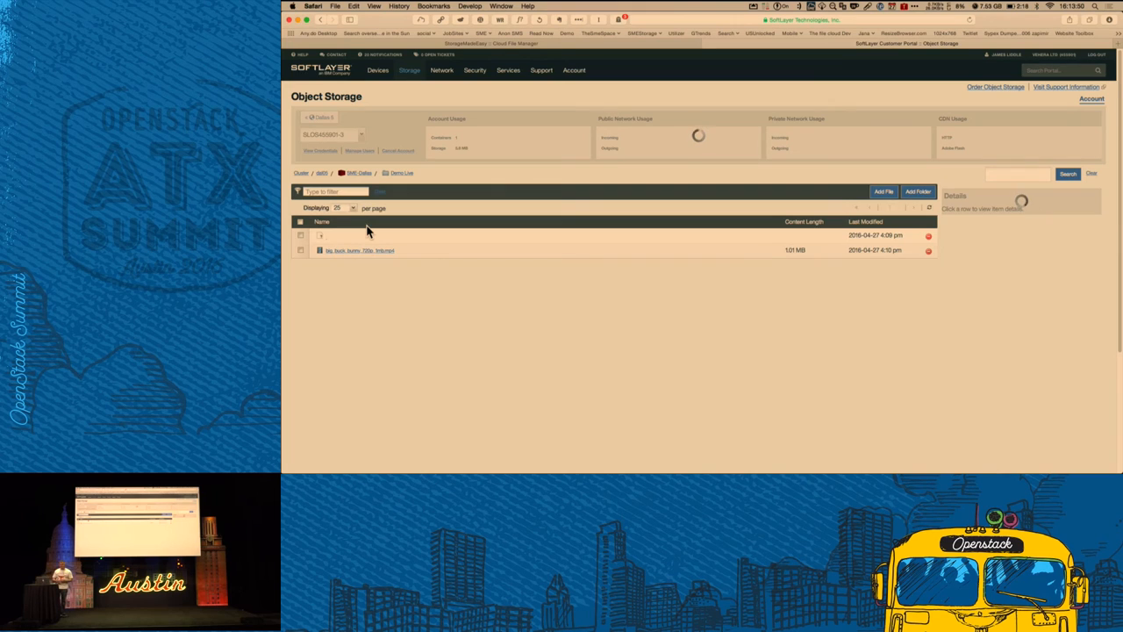
{"action": "mouse_move", "coordinate": [588, 171]}
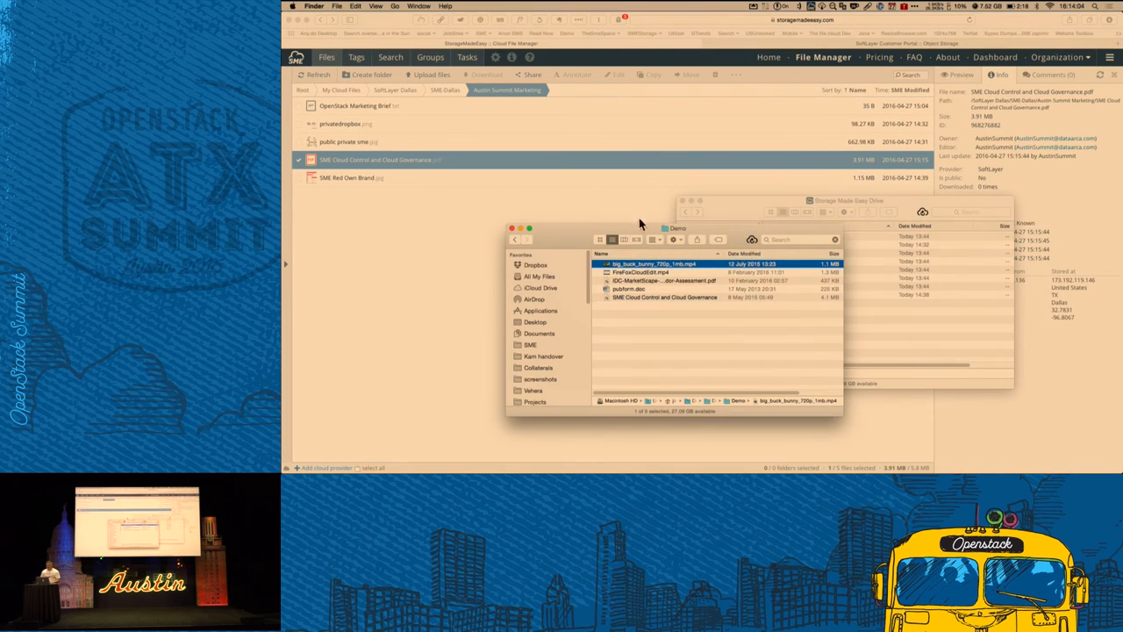
Browse the drive to SoftLayer Dallas › SME-Dallas › Demo Live, showing big_buck_bunny_720p_1mb.mp4.
{"action": "left_click_drag", "start_coordinate": [674, 228], "coordinate": [518, 108]}
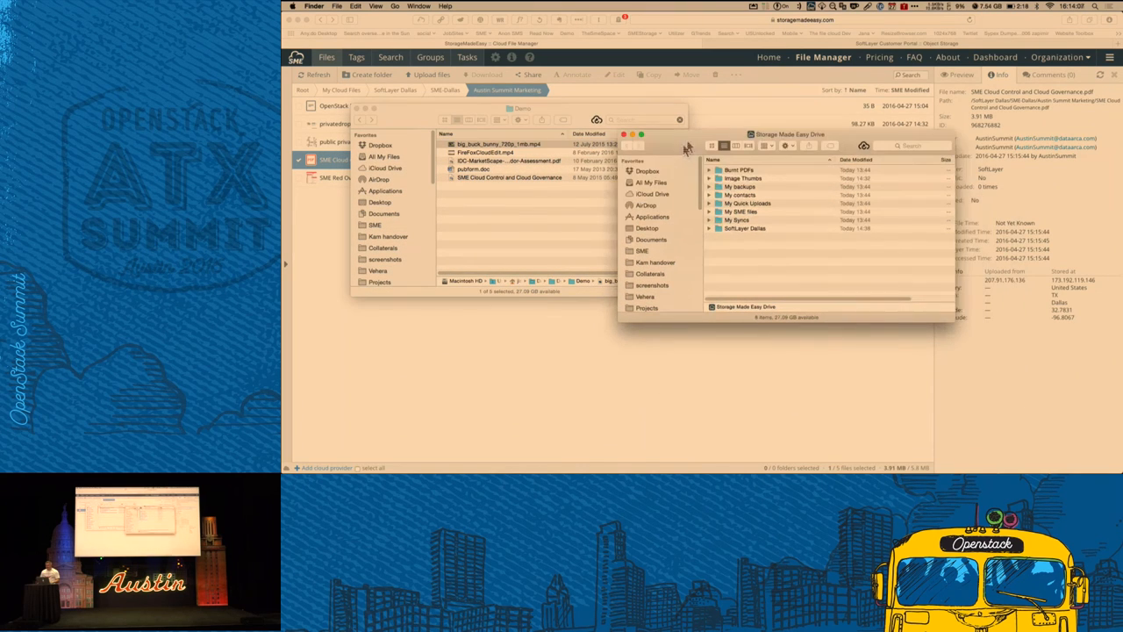
{"action": "left_click", "coordinate": [810, 7]}
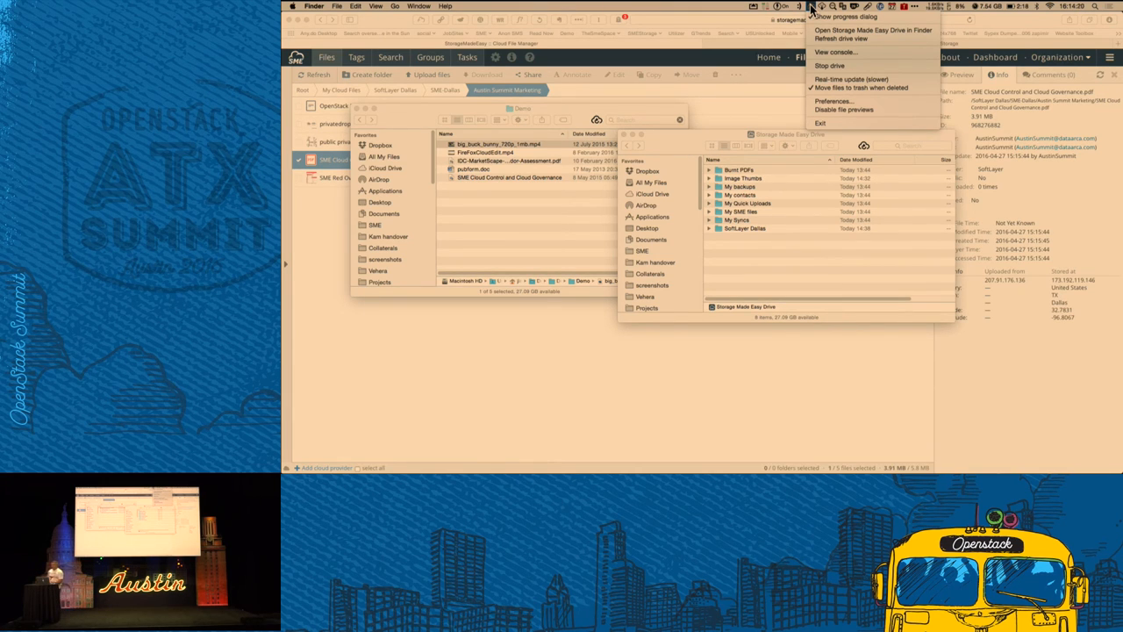
{"action": "left_click", "coordinate": [746, 228]}
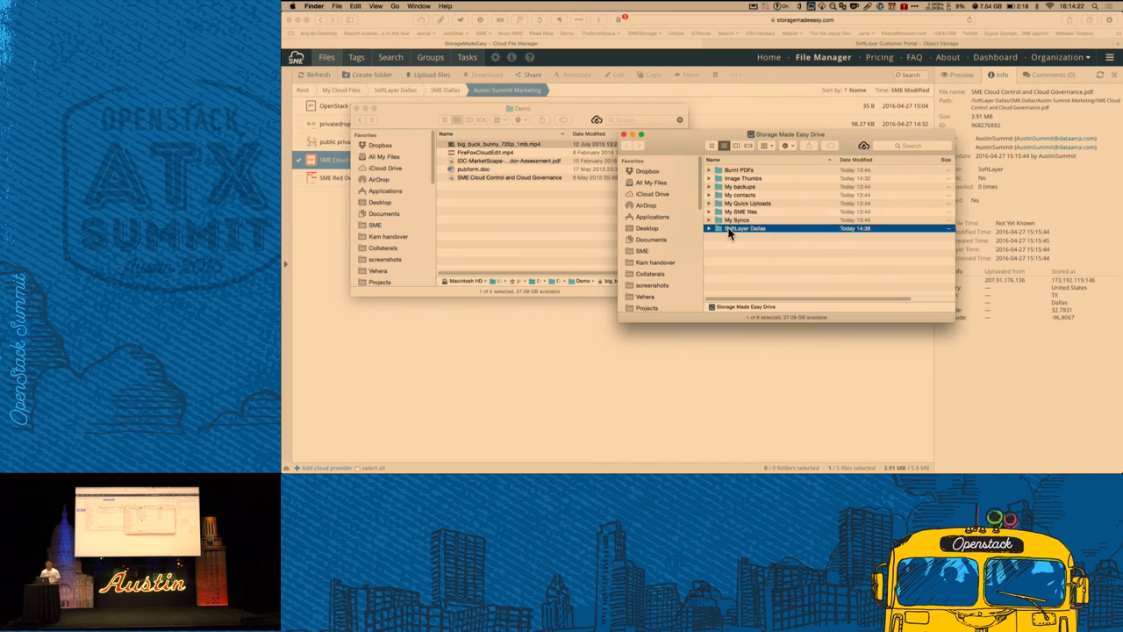
{"action": "double_click", "coordinate": [745, 229]}
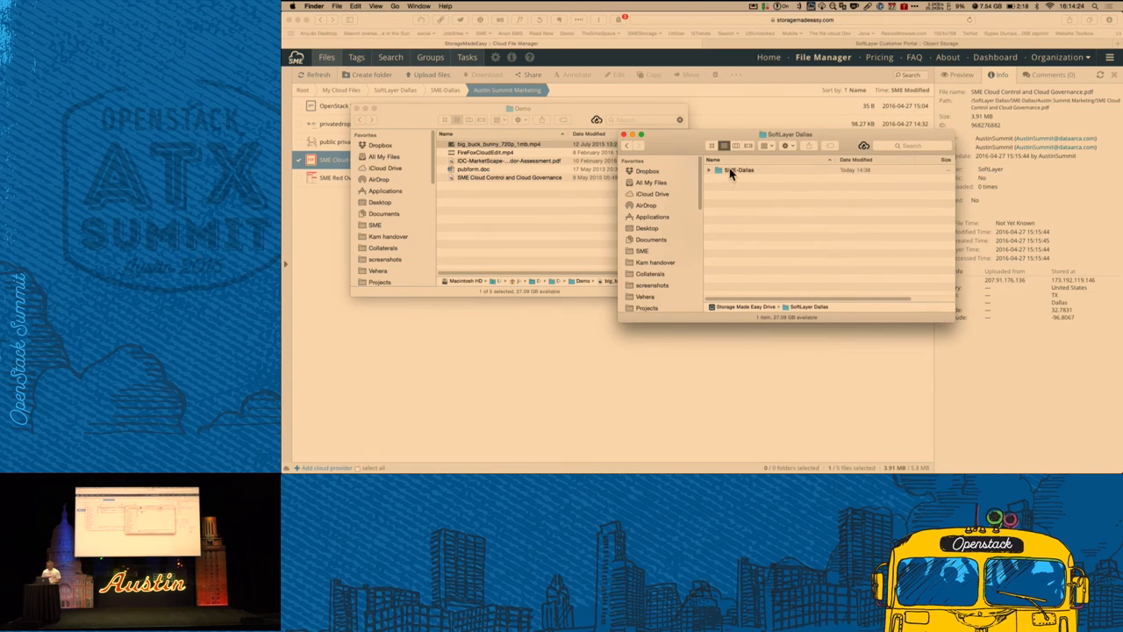
{"action": "double_click", "coordinate": [740, 170]}
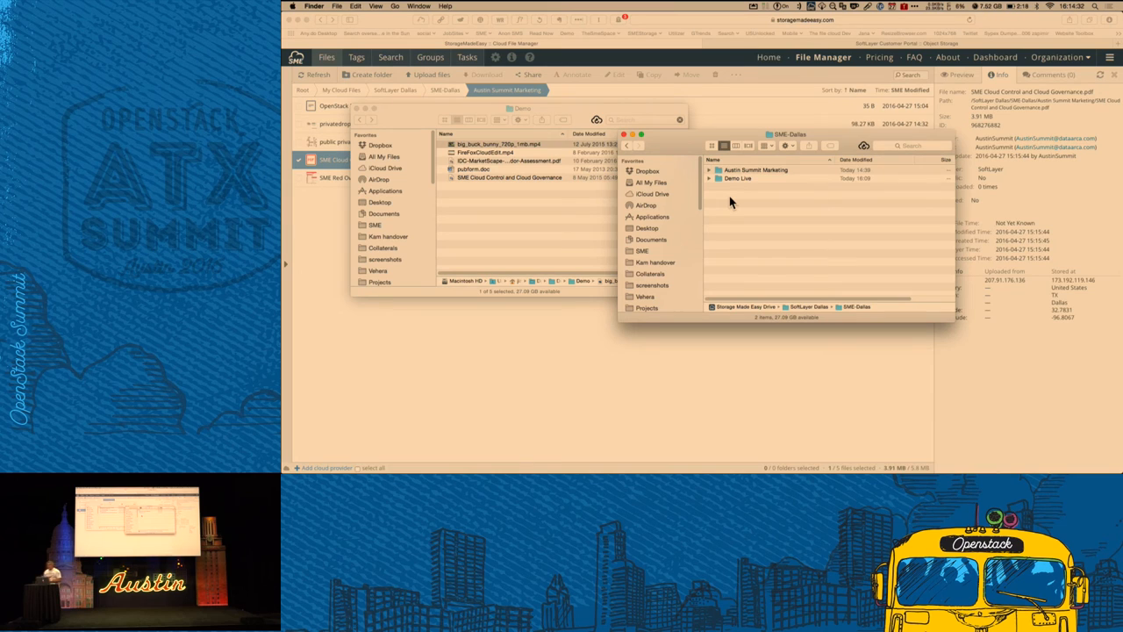
{"action": "double_click", "coordinate": [738, 179]}
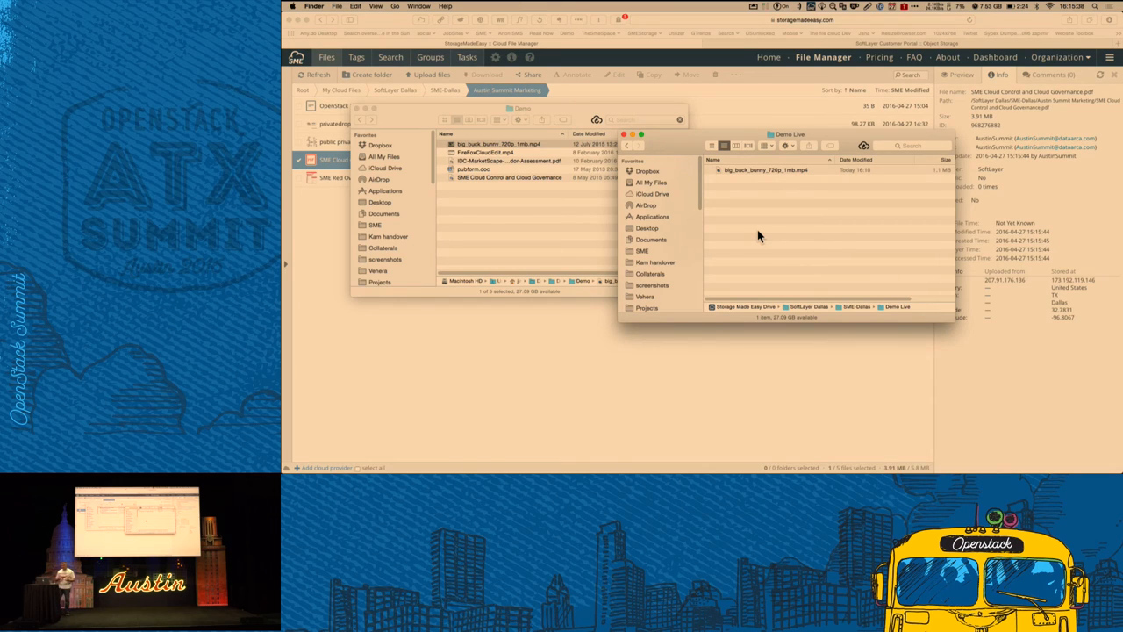
{"action": "mouse_move", "coordinate": [689, 217]}
{"action": "type", "text": "png"}
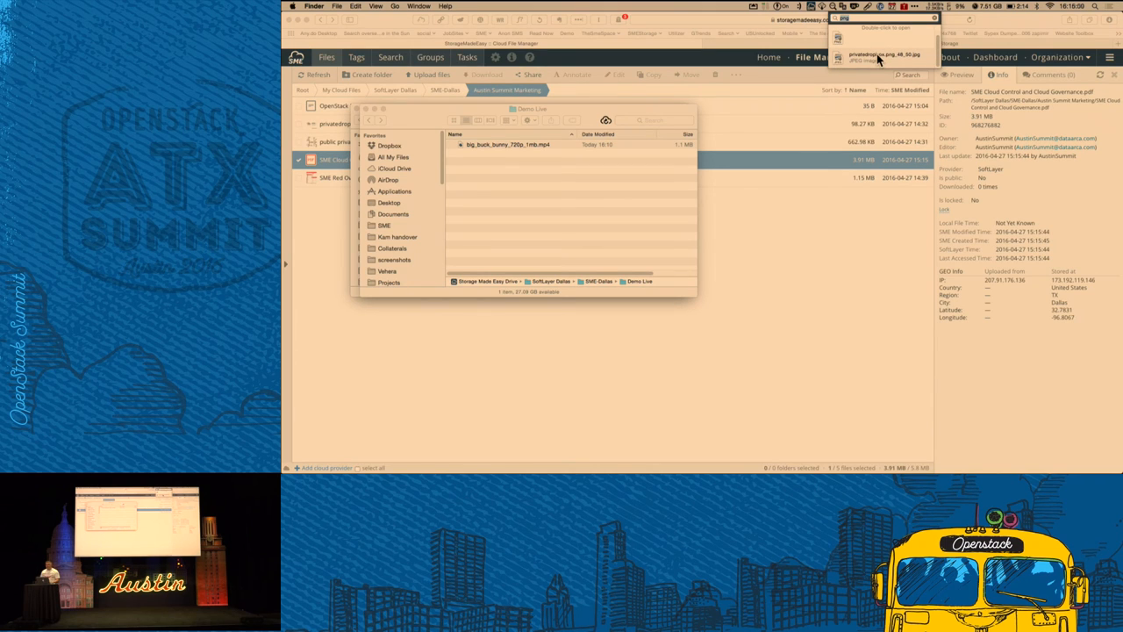
{"action": "mouse_move", "coordinate": [834, 7]}
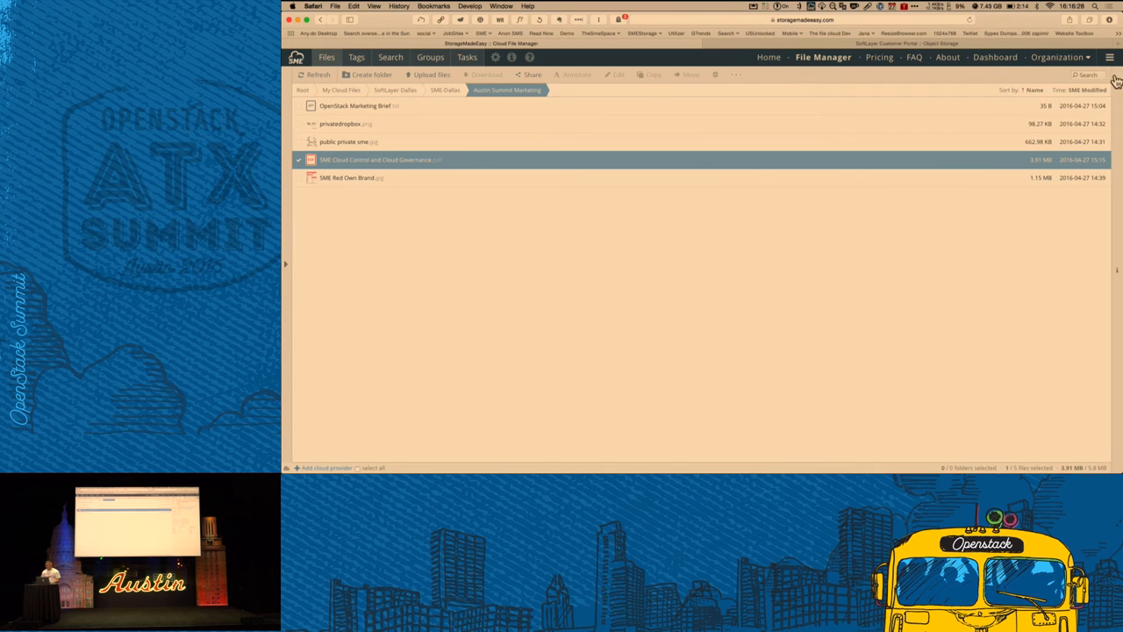
Open Organization Audit Logs to list the 262 file preview and login entries.
{"action": "left_click", "coordinate": [1059, 57]}
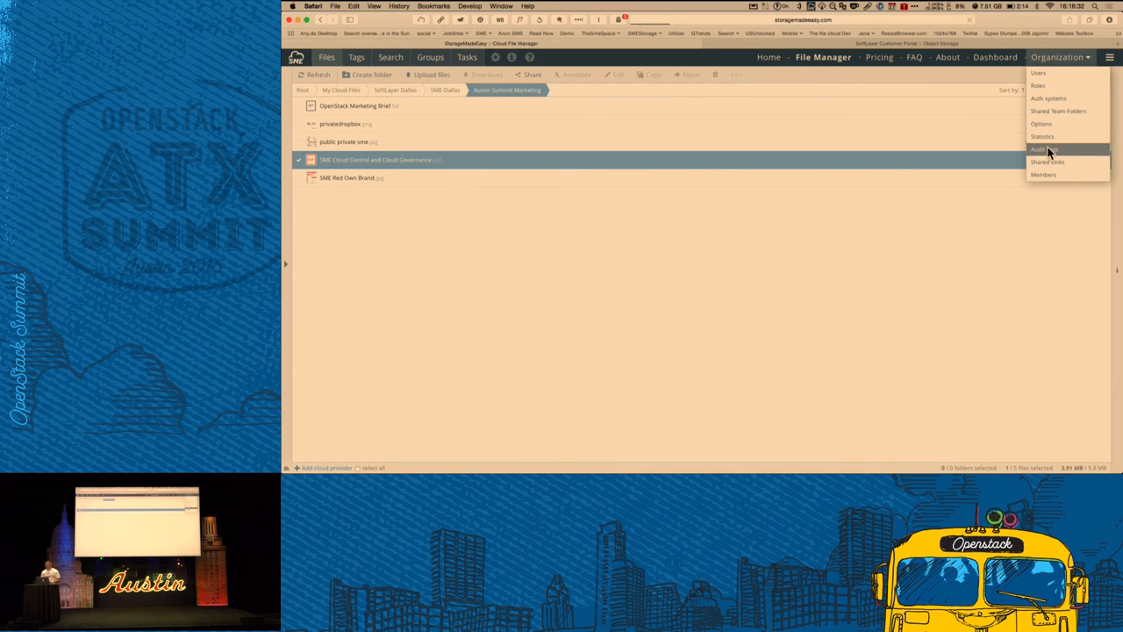
{"action": "left_click", "coordinate": [1043, 148]}
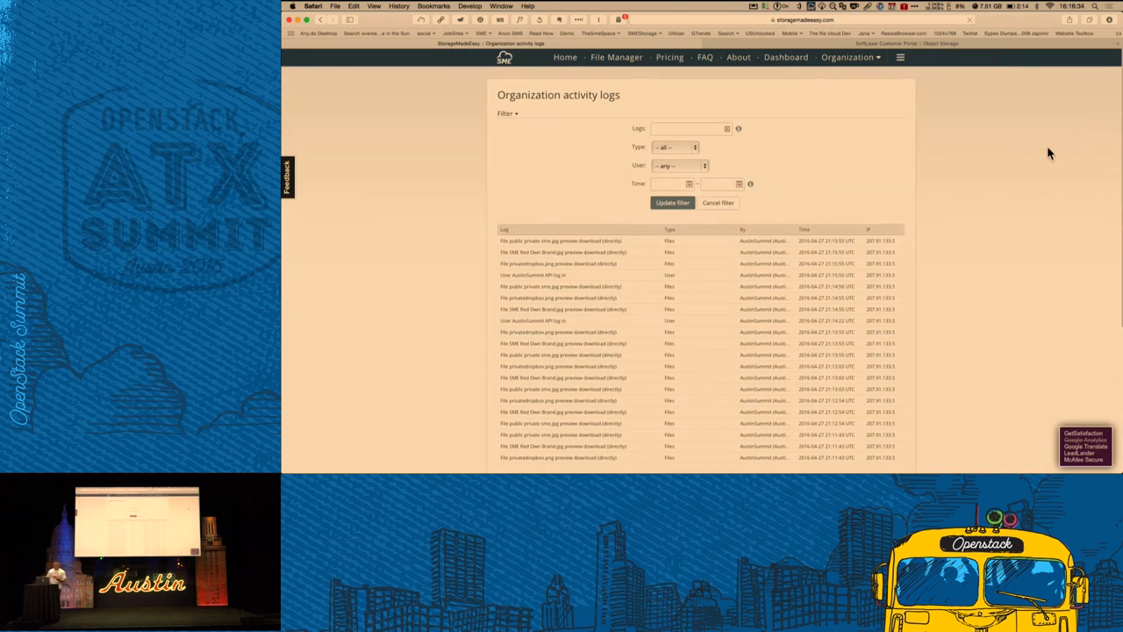
{"action": "right_click", "coordinate": [934, 318]}
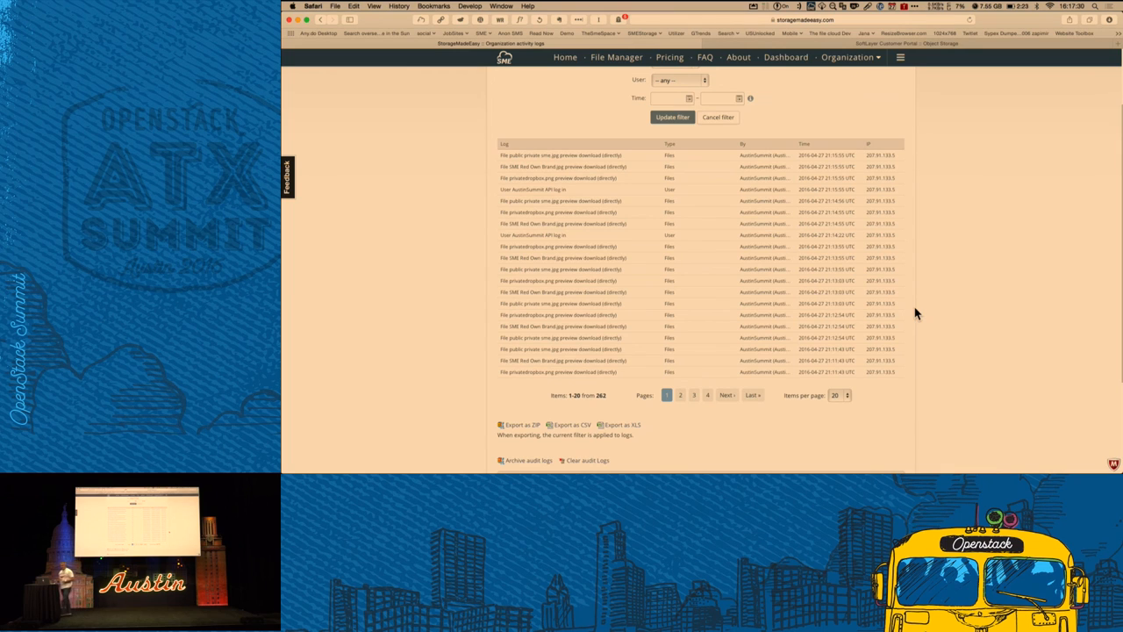
{"action": "mouse_move", "coordinate": [884, 72]}
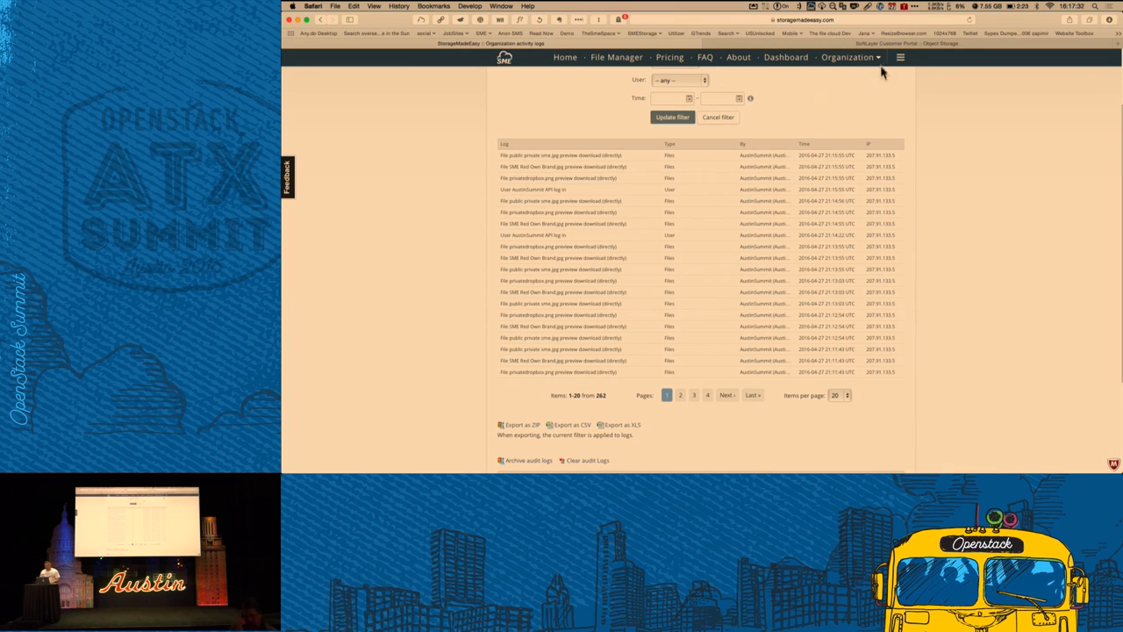
Open Organization Options to show User Governance and allowed private cloud providers.
{"action": "left_click", "coordinate": [849, 57]}
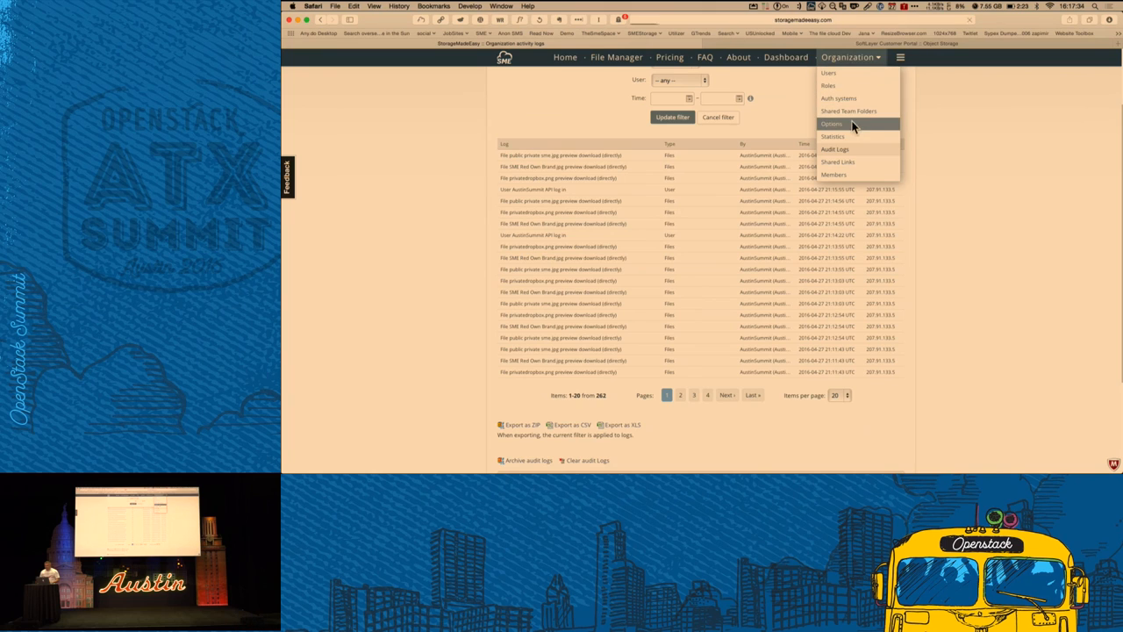
{"action": "left_click", "coordinate": [831, 123]}
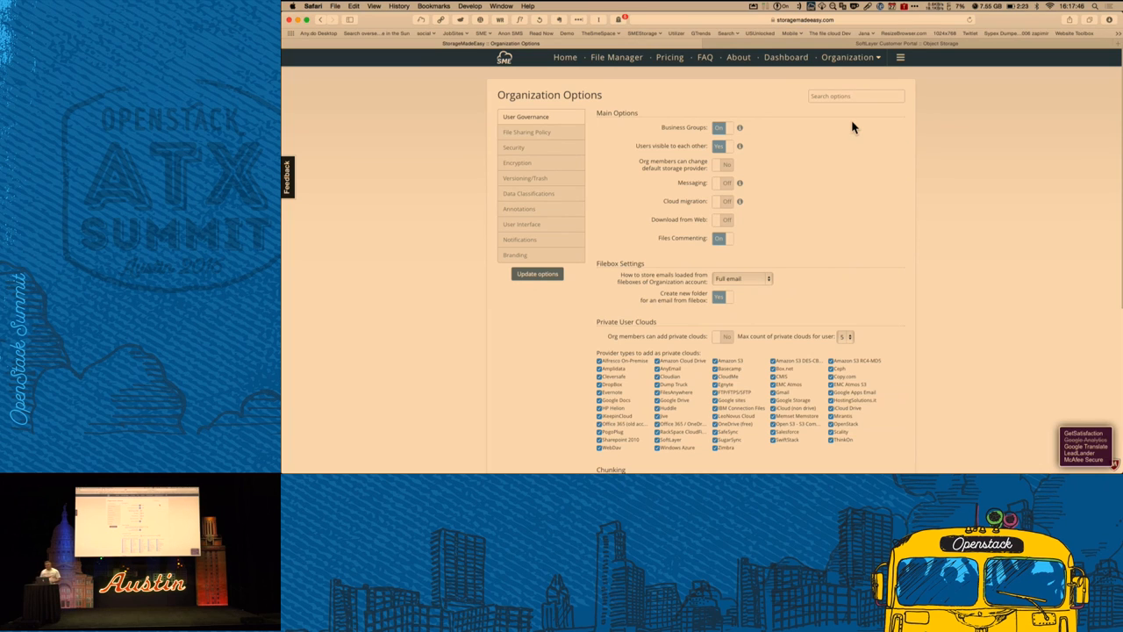
{"action": "mouse_move", "coordinate": [575, 144]}
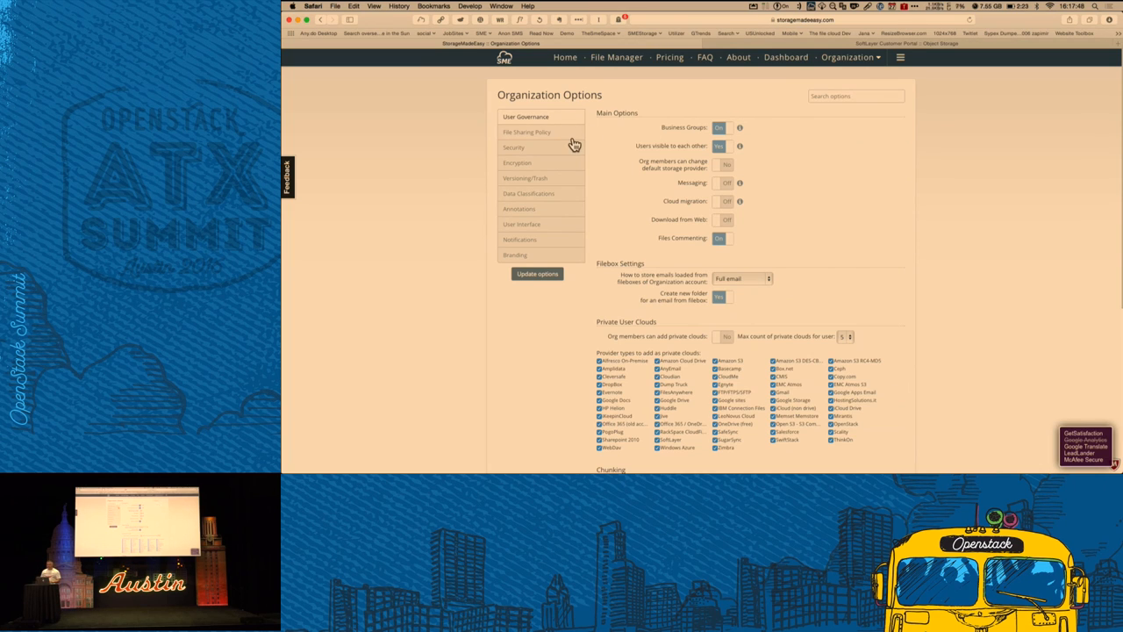